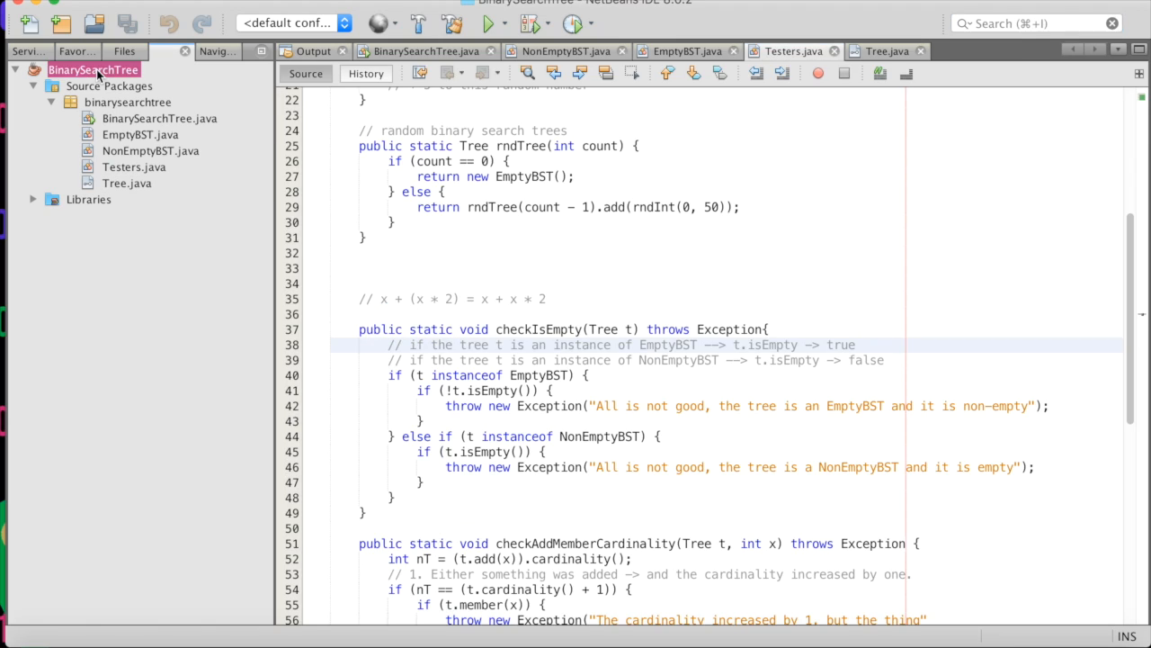
# Close the BinarySearchTree project from the Projects panel.
pyautogui.rightClick(94, 68)
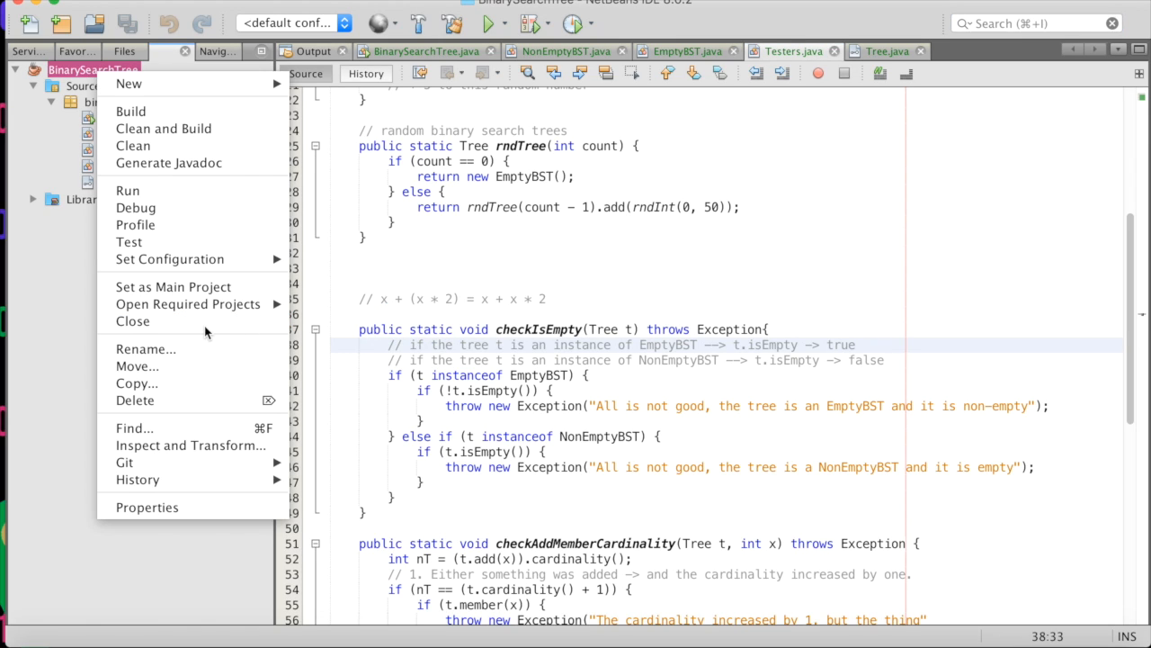
pyautogui.click(133, 320)
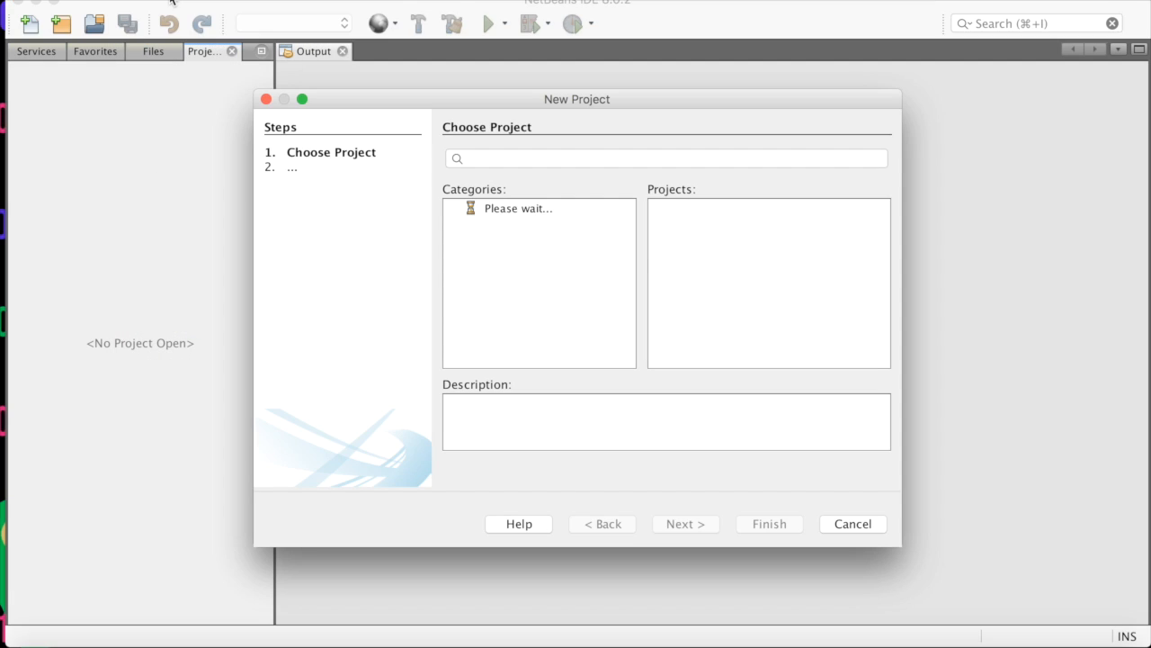
# Create a new Java Application project named User with main class user.User.
pyautogui.click(683, 524)
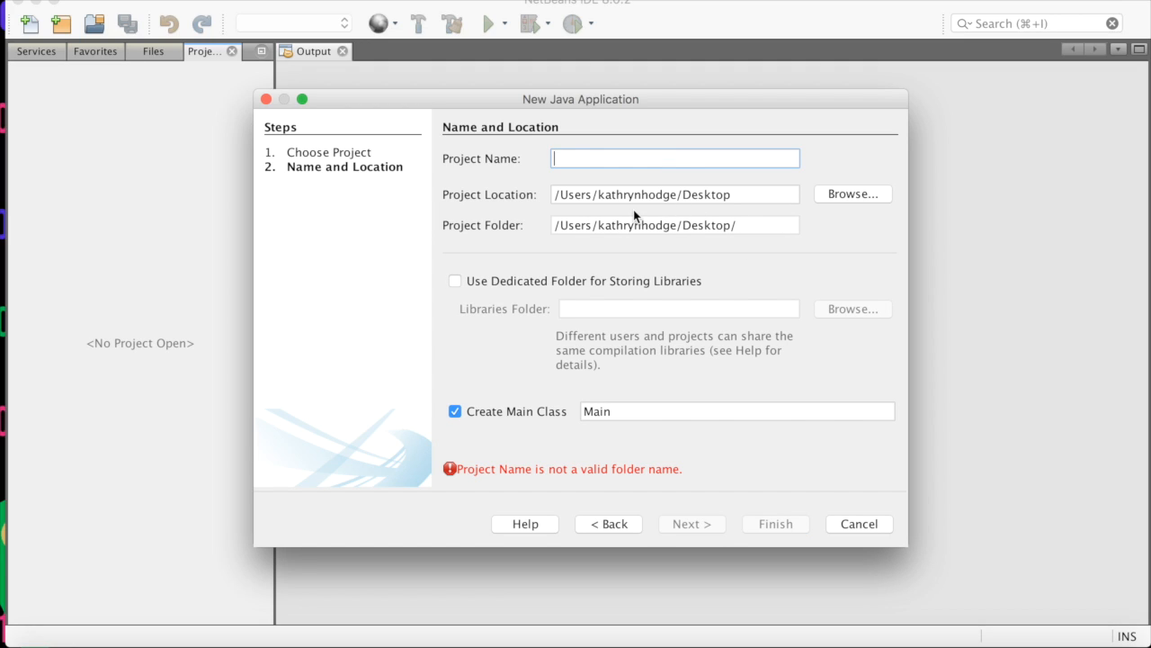
pyautogui.write('User')
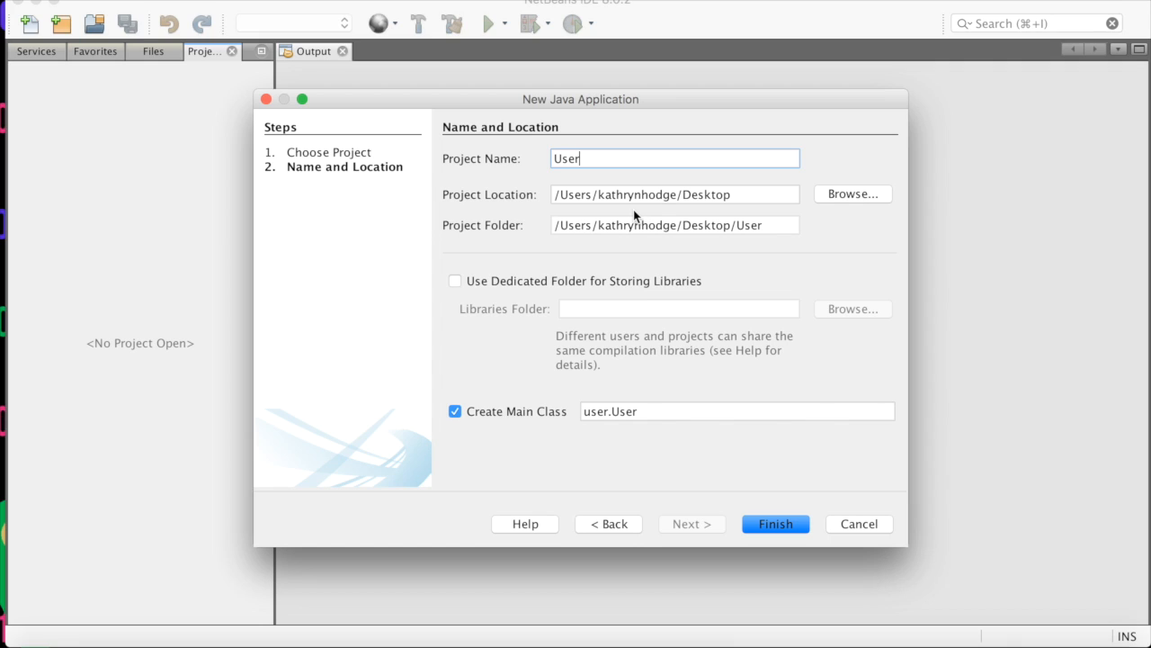
pyautogui.click(775, 523)
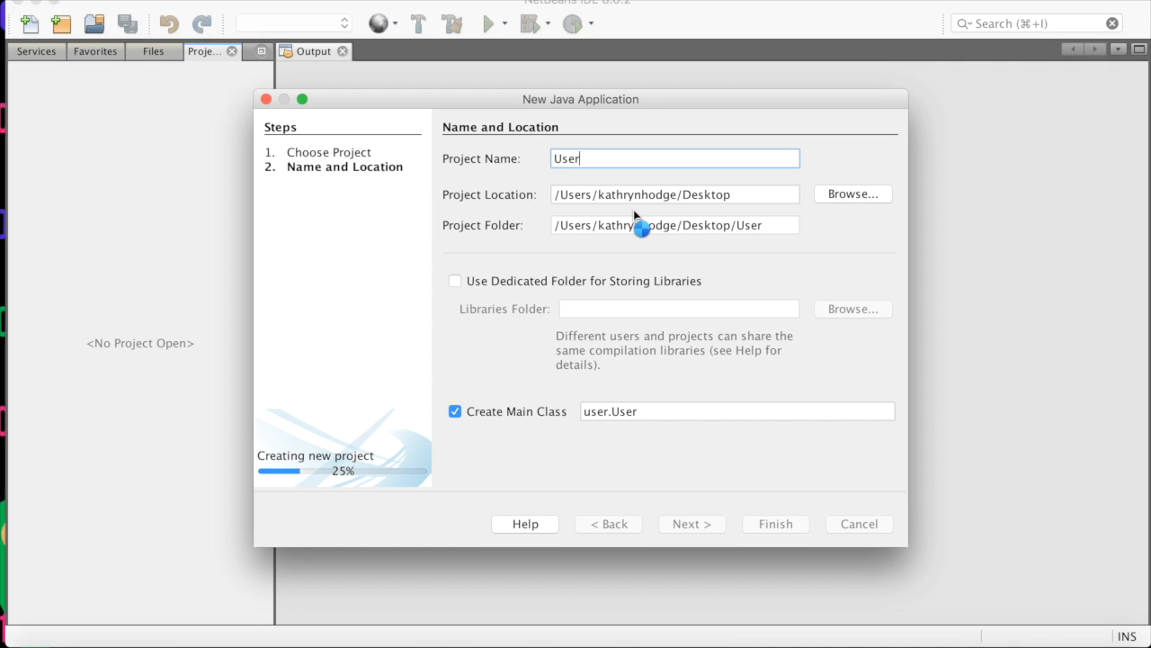
pyautogui.click(773, 524)
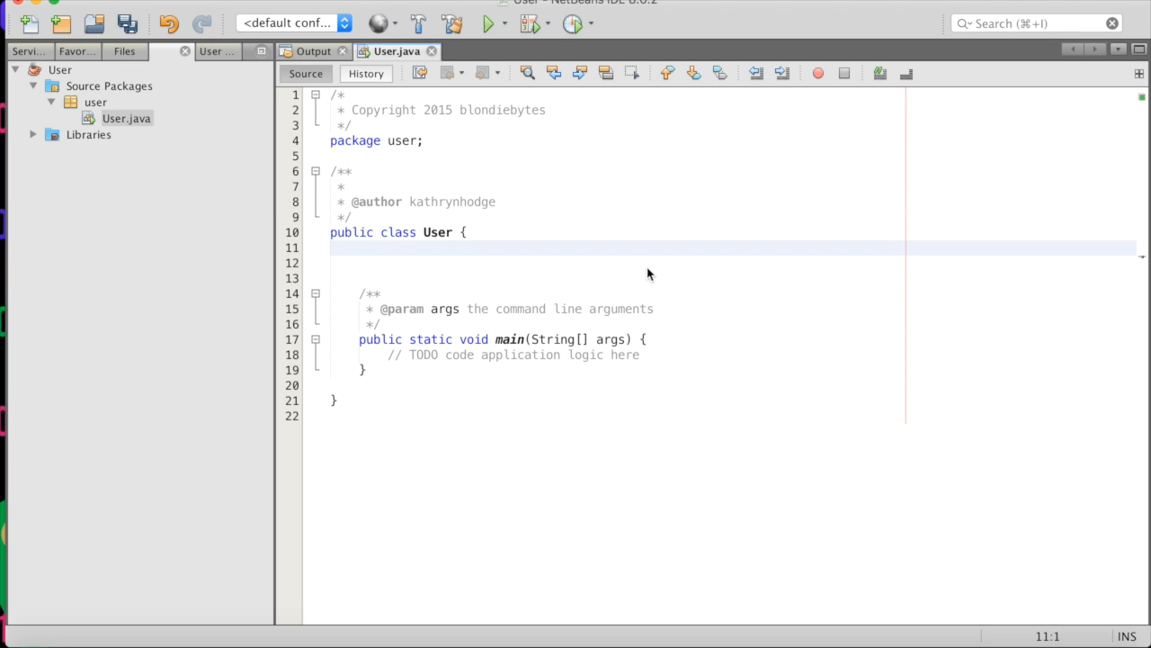
# Declare String username, String password and int age fields in the User class.
pyautogui.click(331, 248)
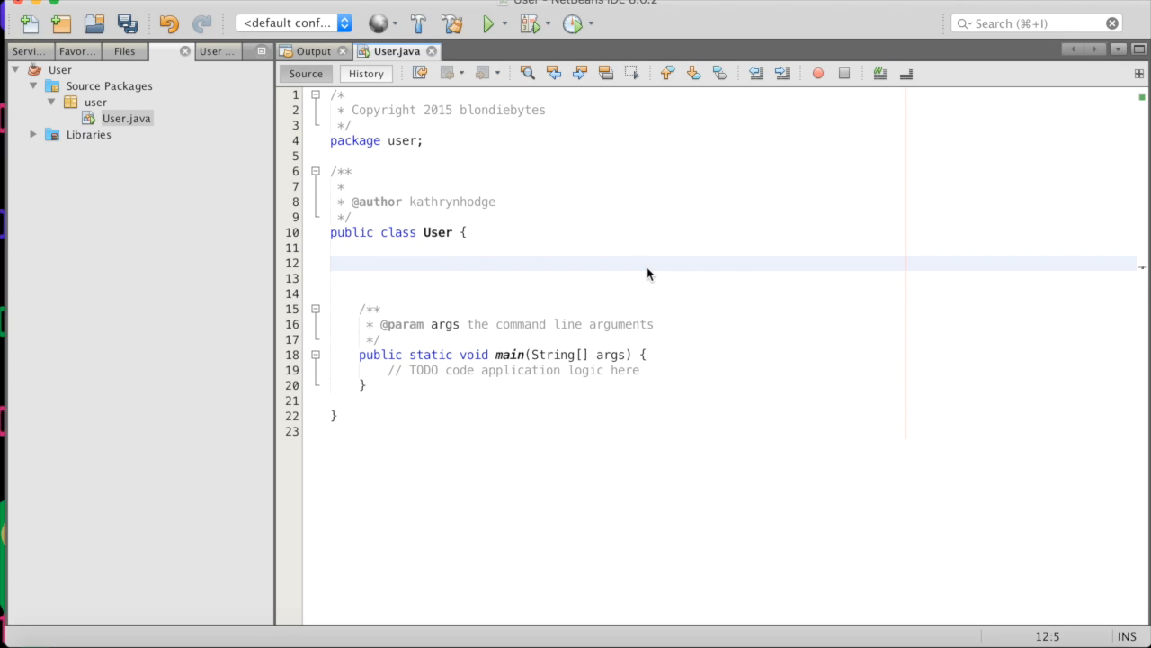
pyautogui.write('String username;')
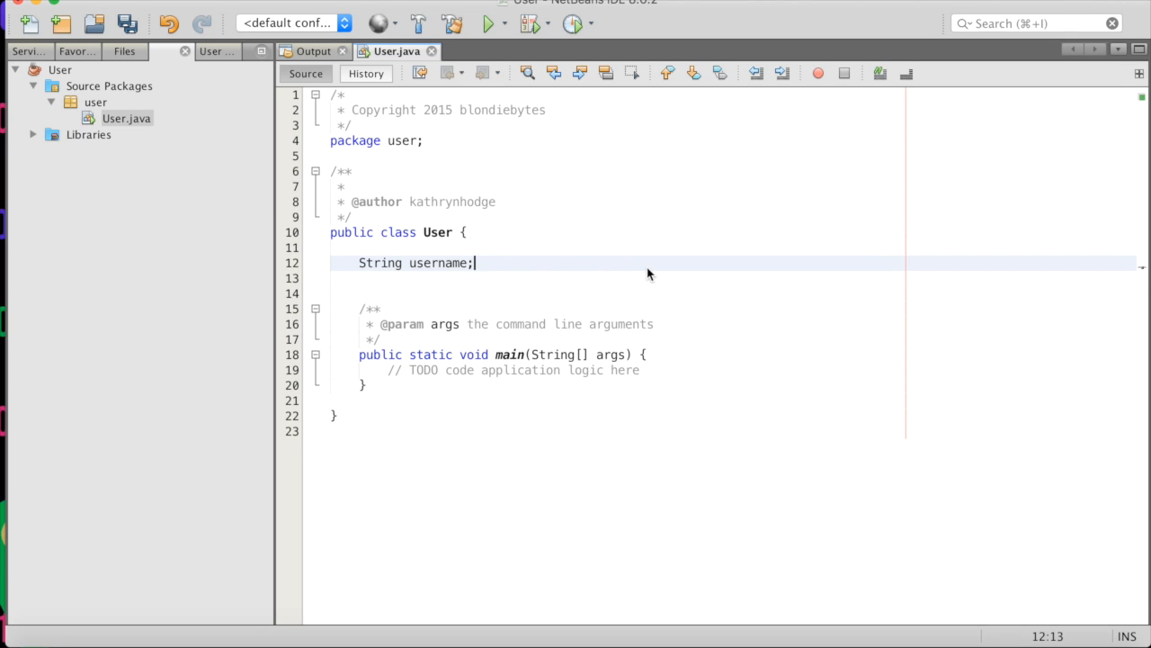
pyautogui.write('String password;')
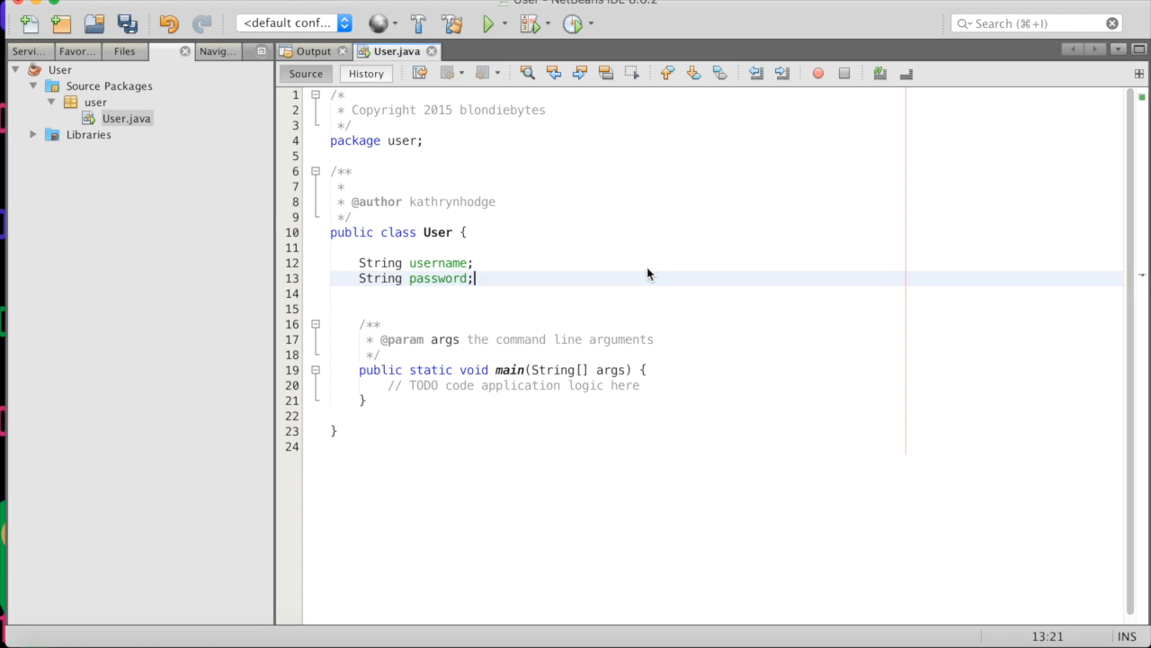
pyautogui.write('int a')
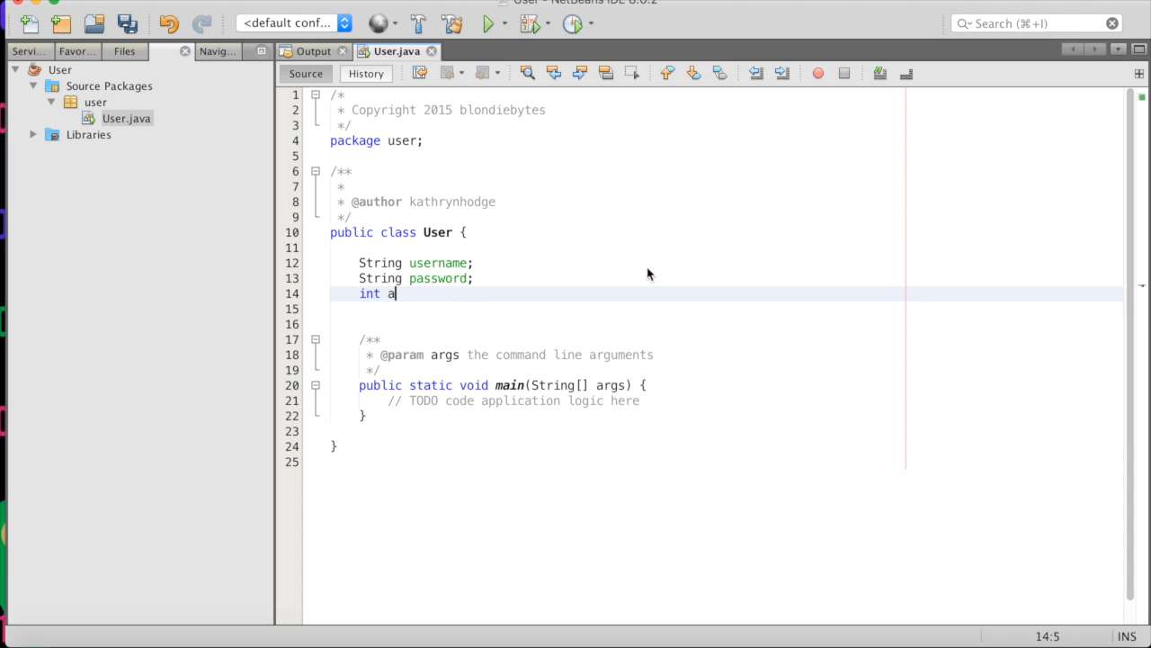
pyautogui.write('ge;')
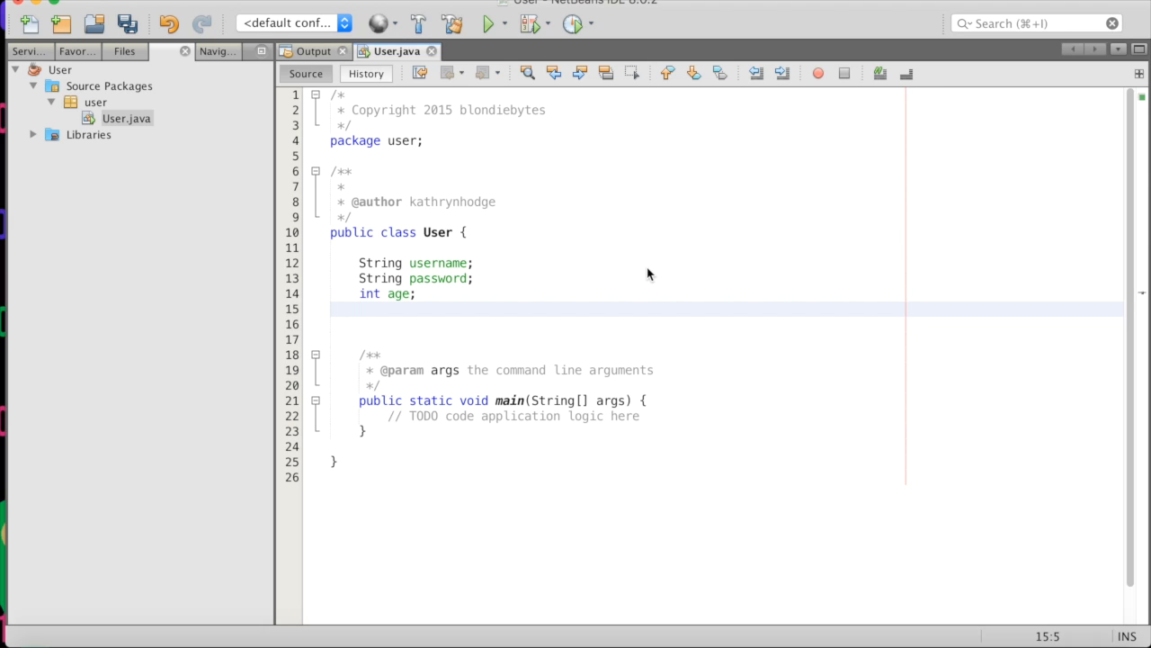
# Declare a Set<Integer> orderIDs field and import java.util.Set via the hint.
pyautogui.write('Set<')
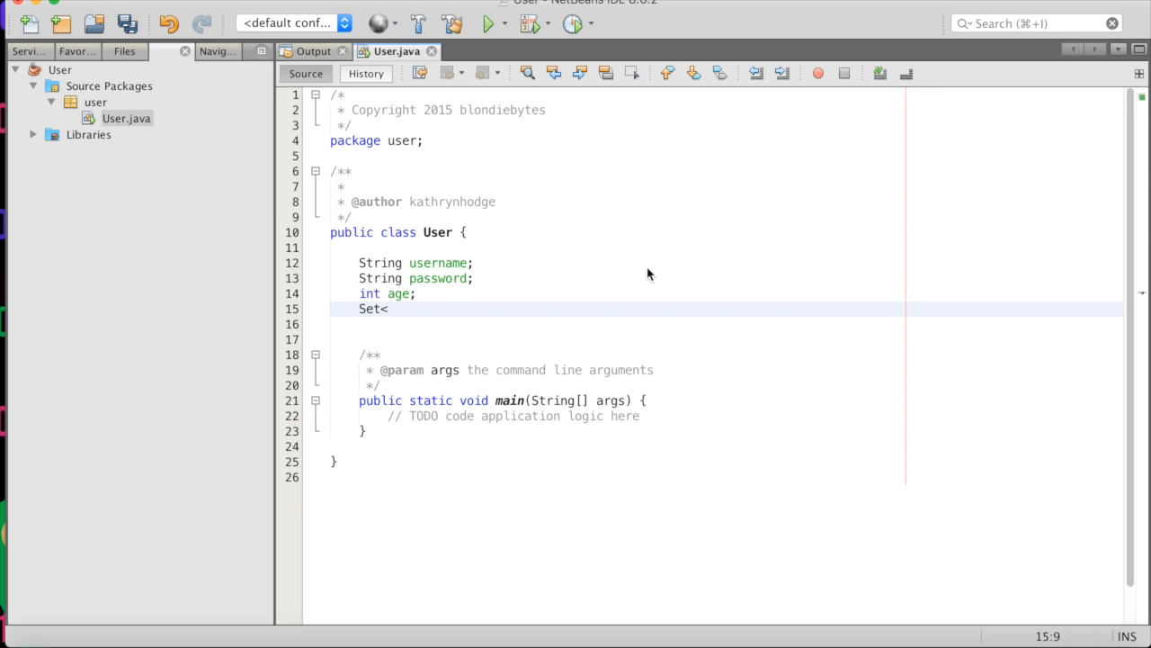
pyautogui.write('Integers>')
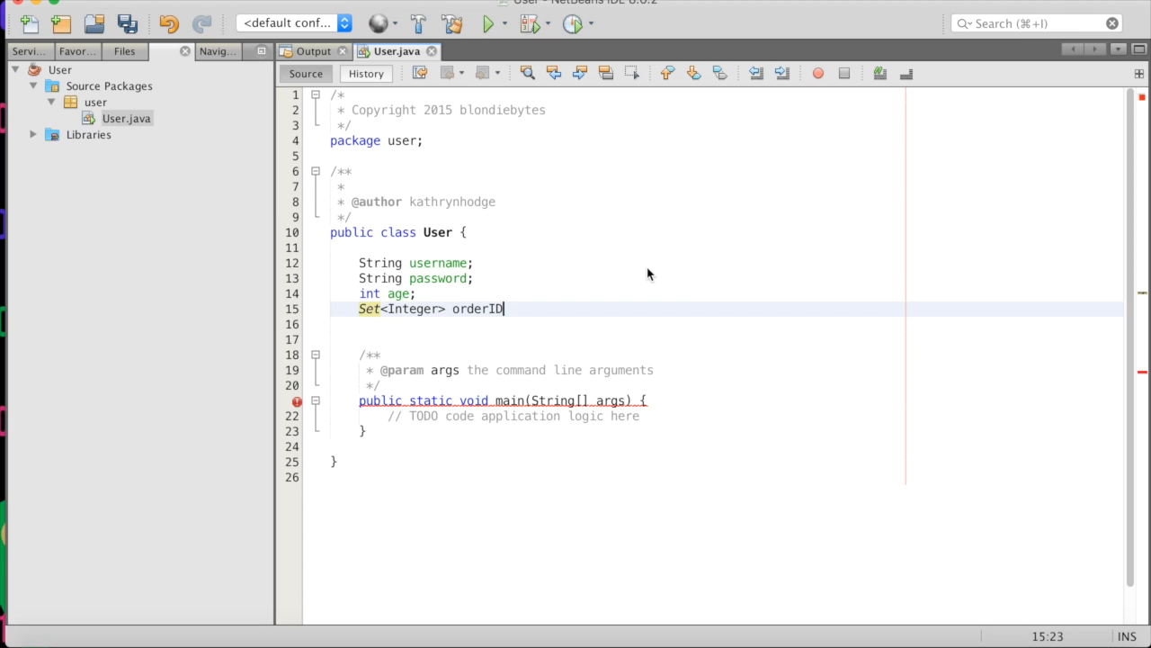
pyautogui.write('s;')
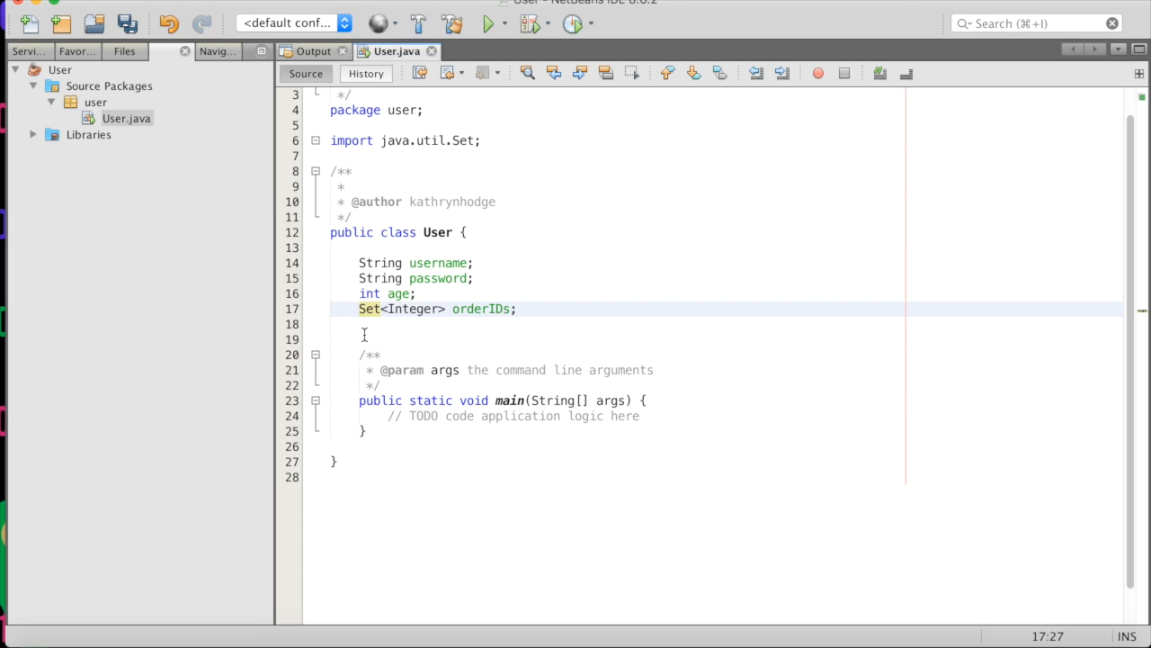
pyautogui.click(518, 310)
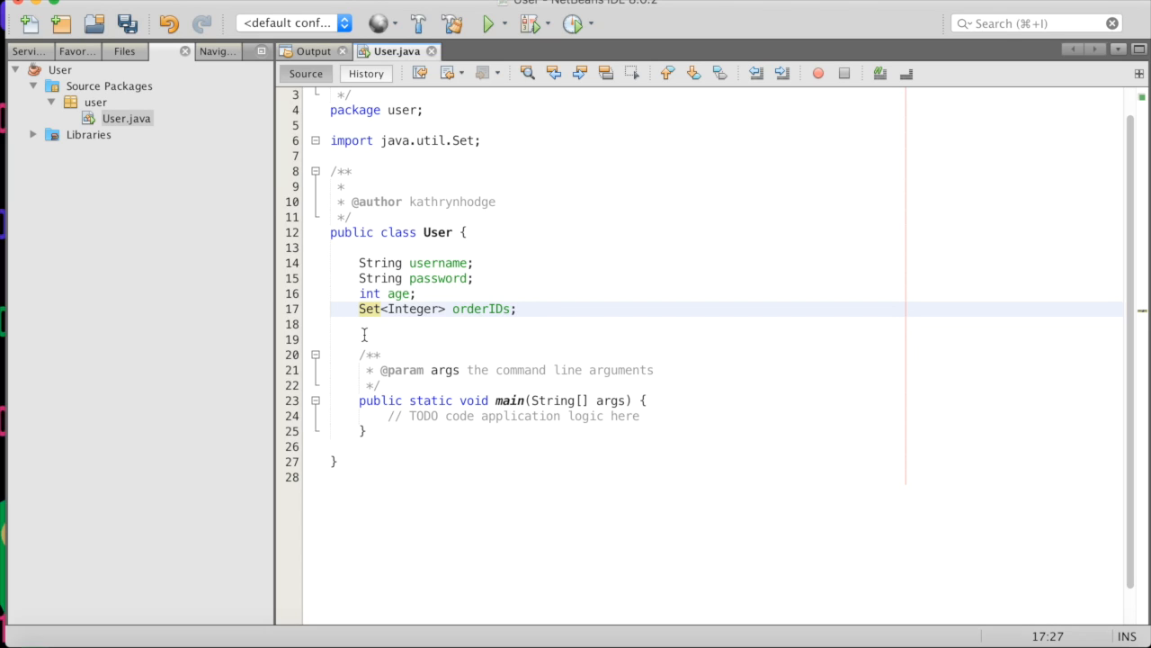
pyautogui.click(516, 310)
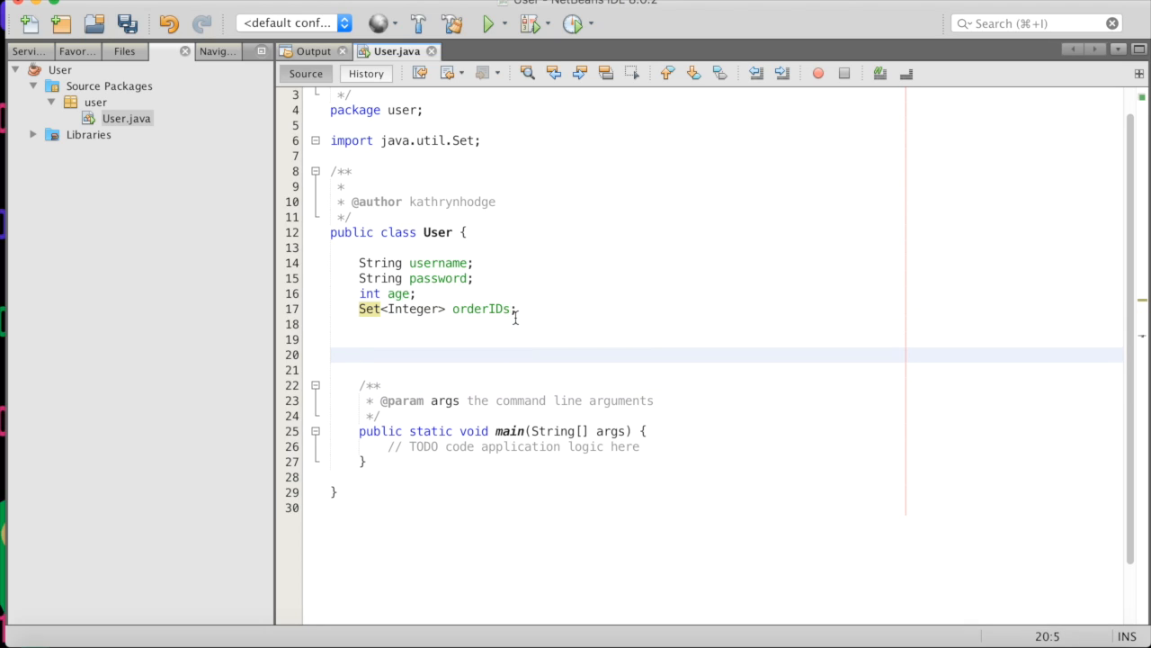
# Write the User constructor signature taking customUserName, customPassword, age and Set<Integer> orderIDs.
pyautogui.write('public')
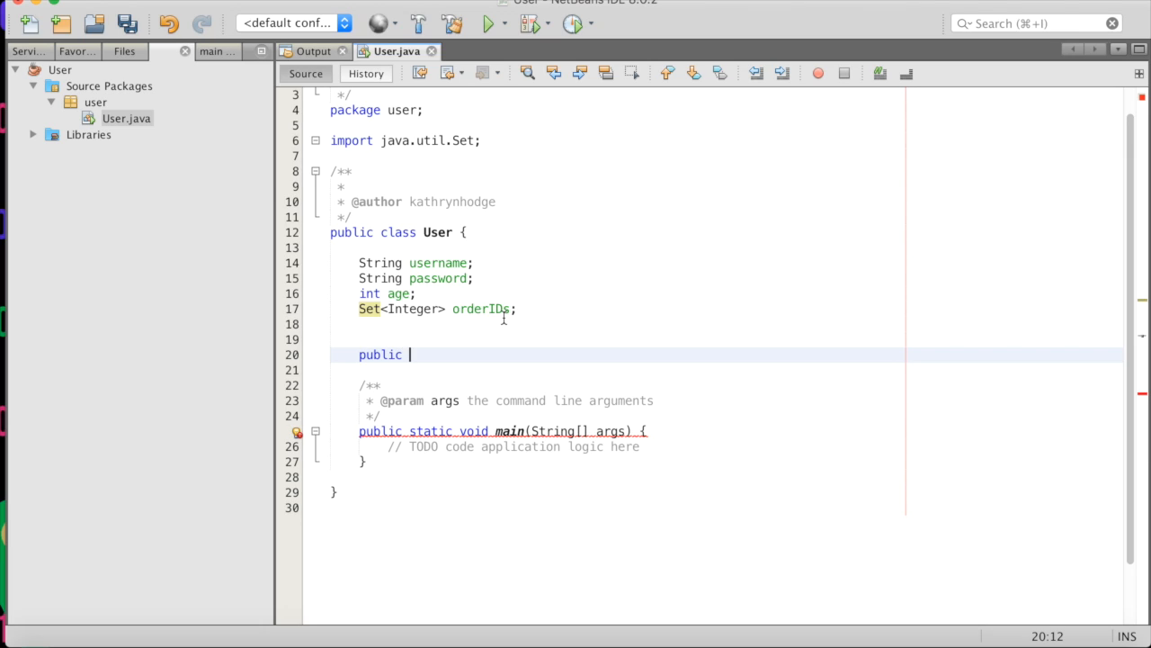
pyautogui.write('User(')
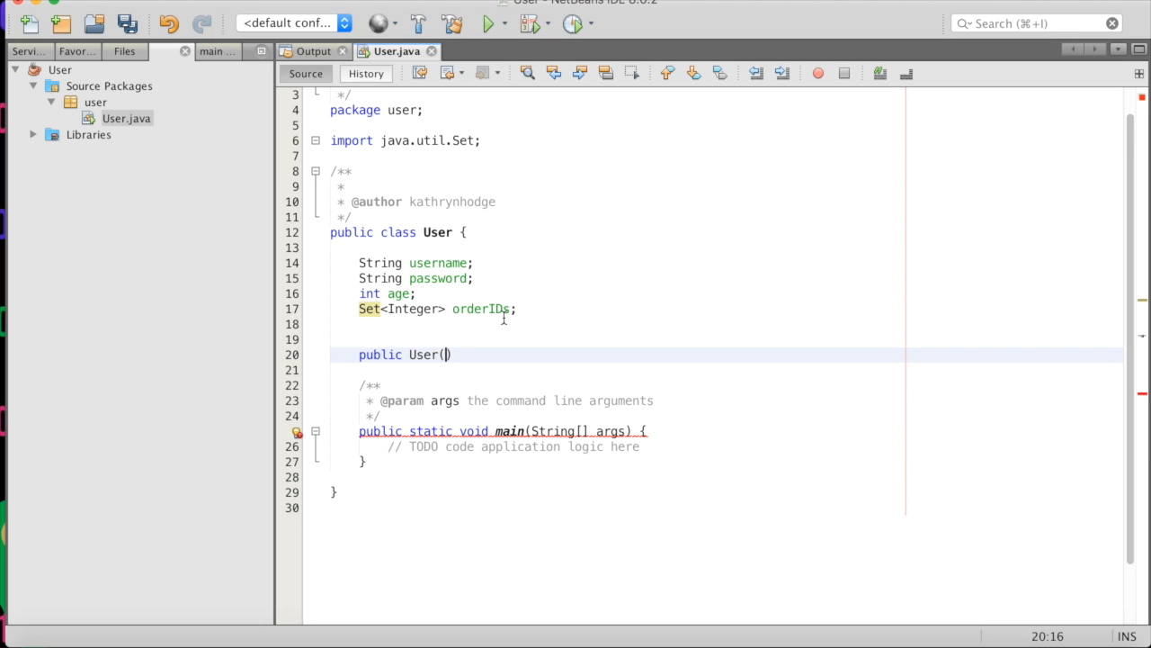
pyautogui.write('String customUser')
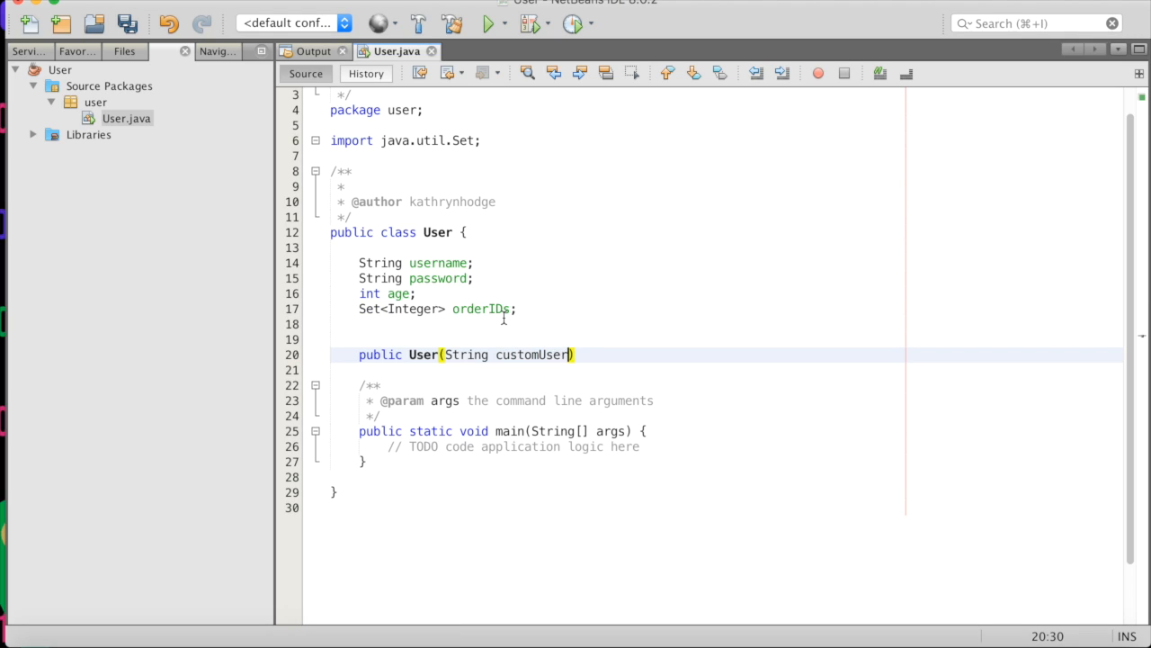
pyautogui.write('Name, cu')
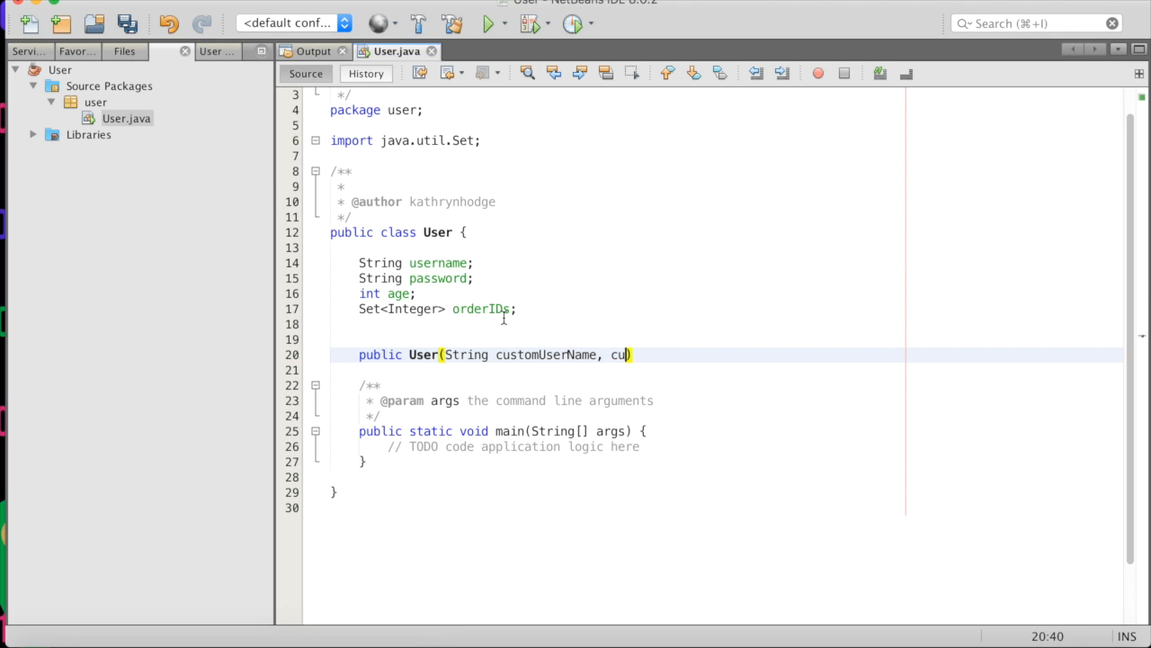
pyautogui.write('stomPassword, int')
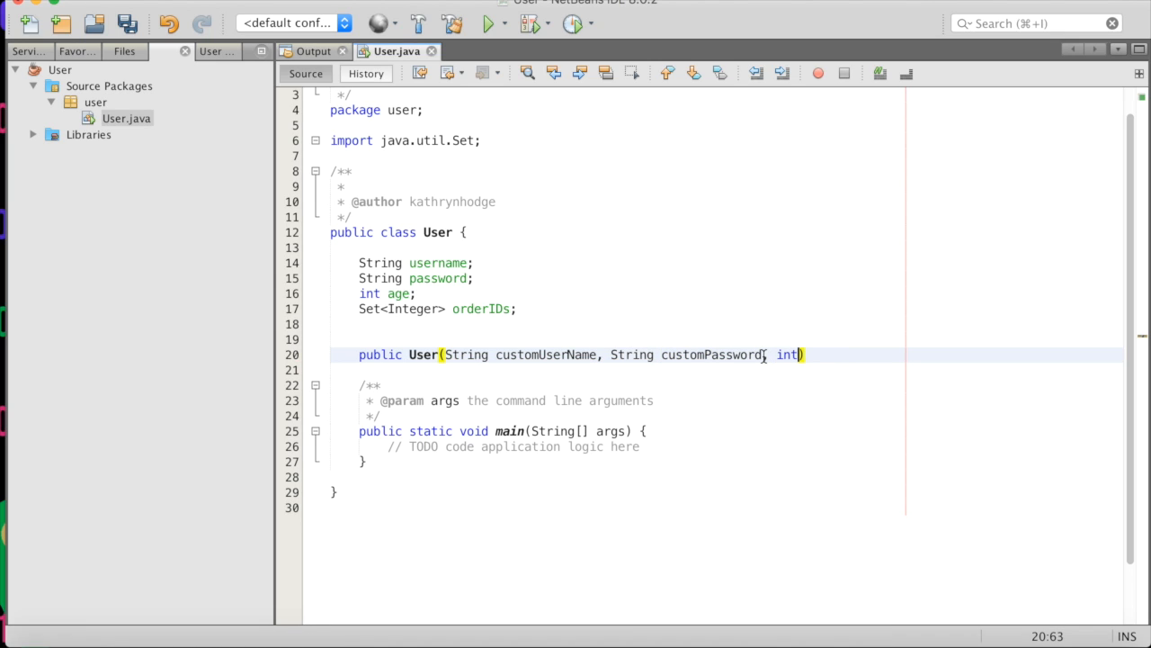
pyautogui.write('Cust')
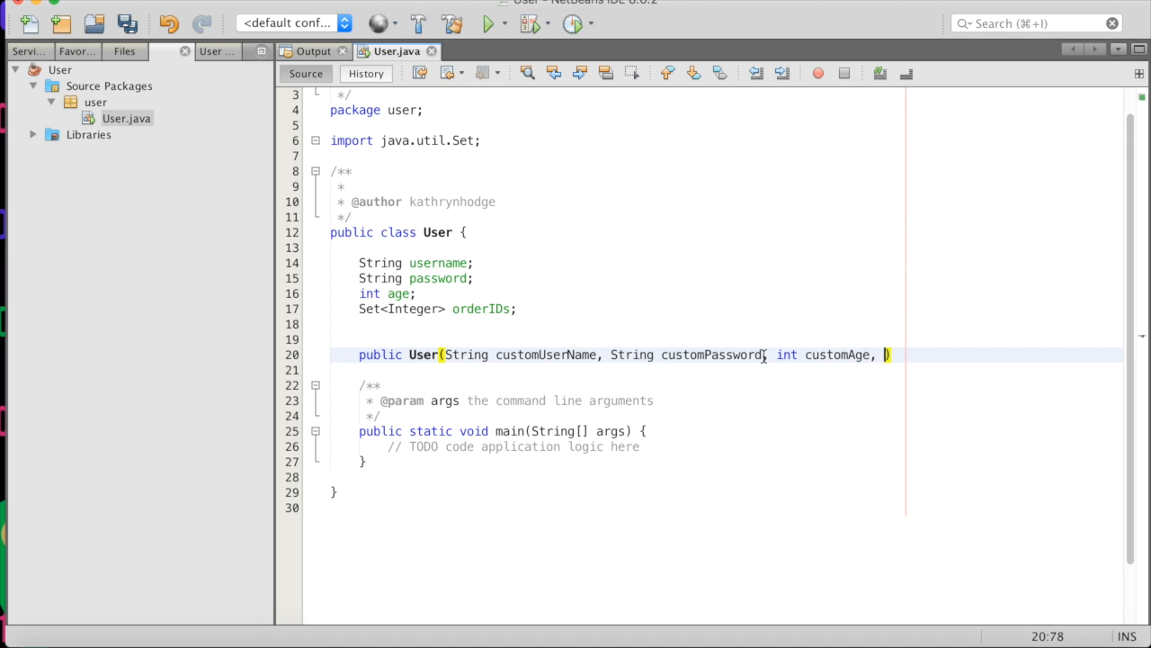
pyautogui.write('Set<')
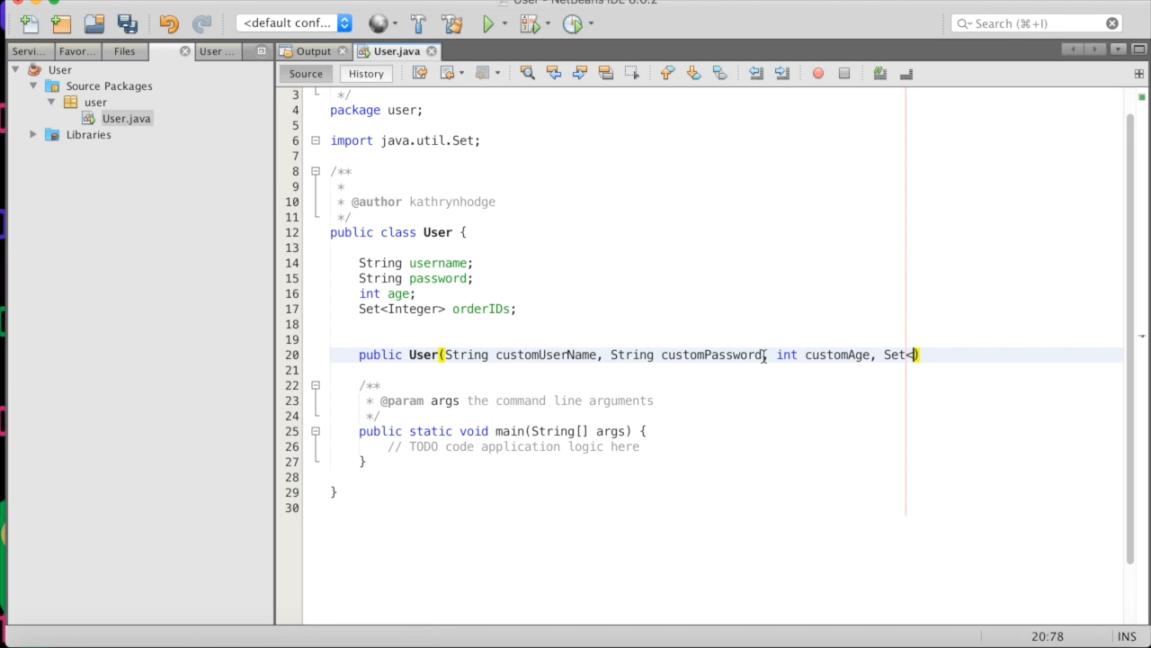
pyautogui.write('Integer> or')
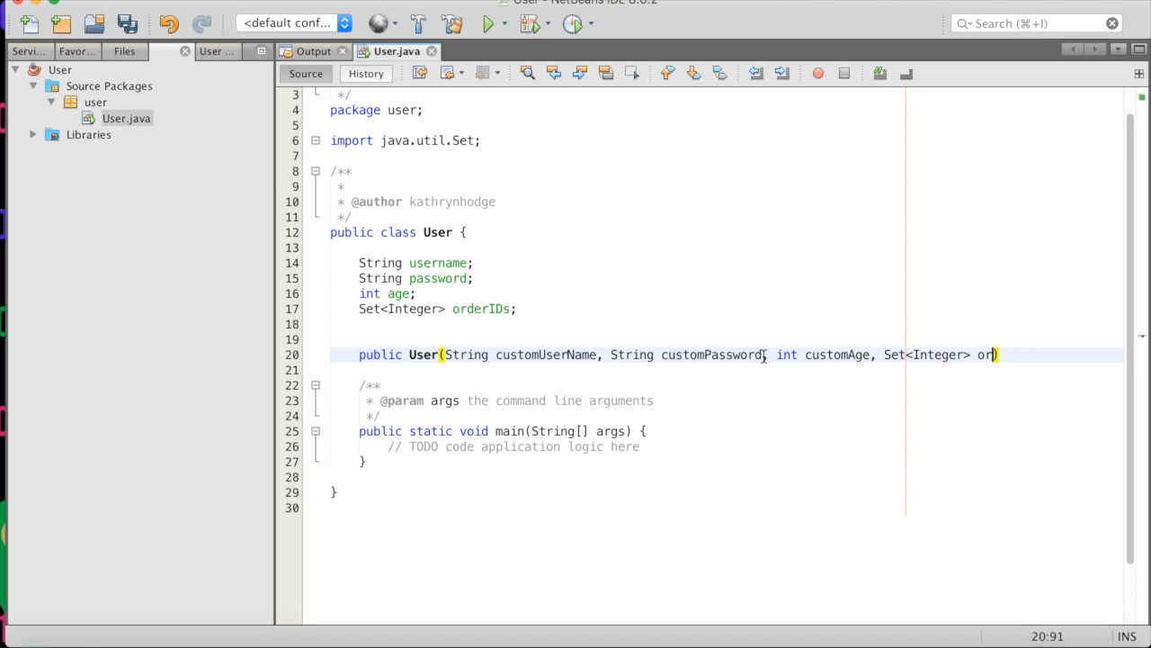
pyautogui.write('derIDs)')
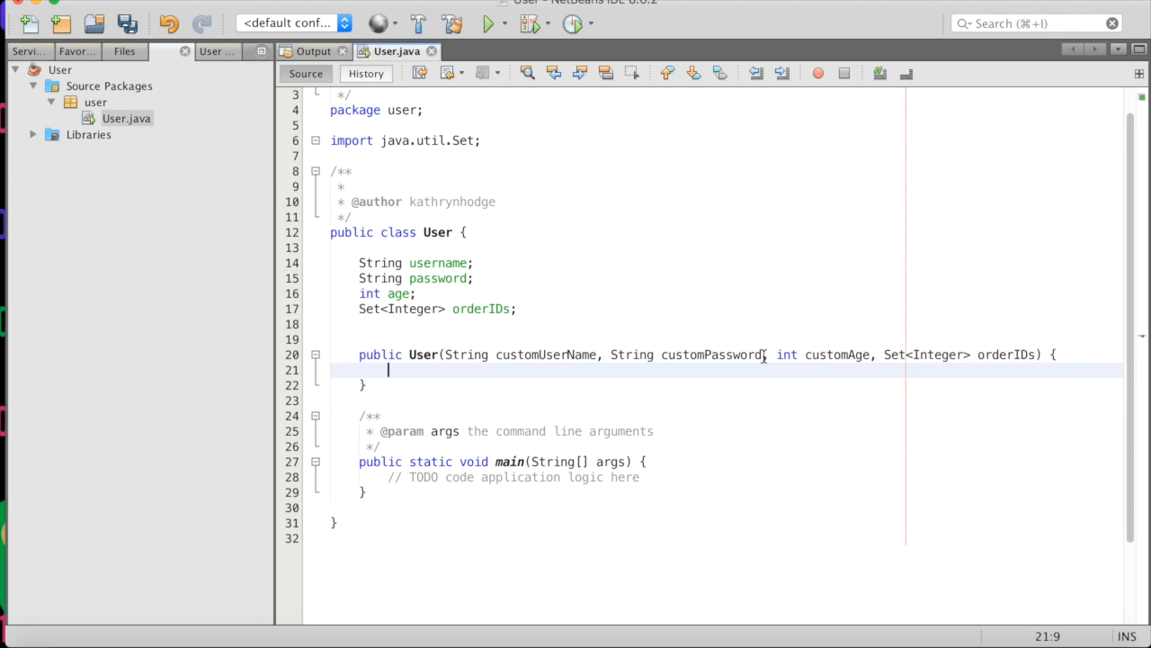
# Assign username, password and orderIDs parameters to their fields in the constructor body.
pyautogui.write('this.u')
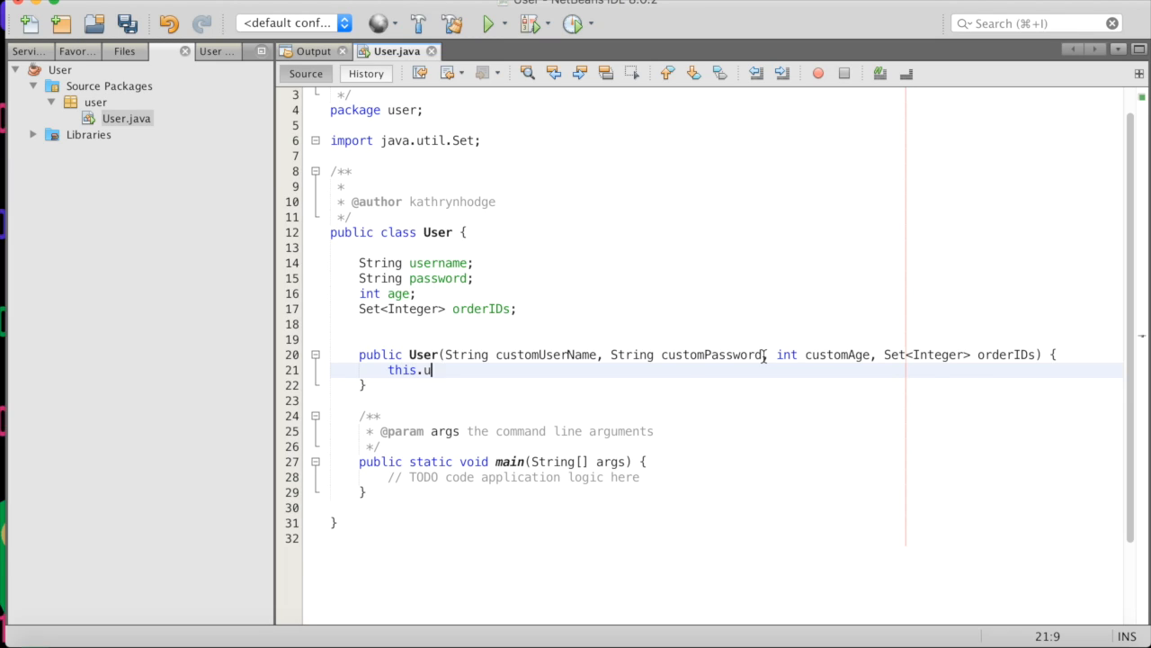
pyautogui.write('sername = custom')
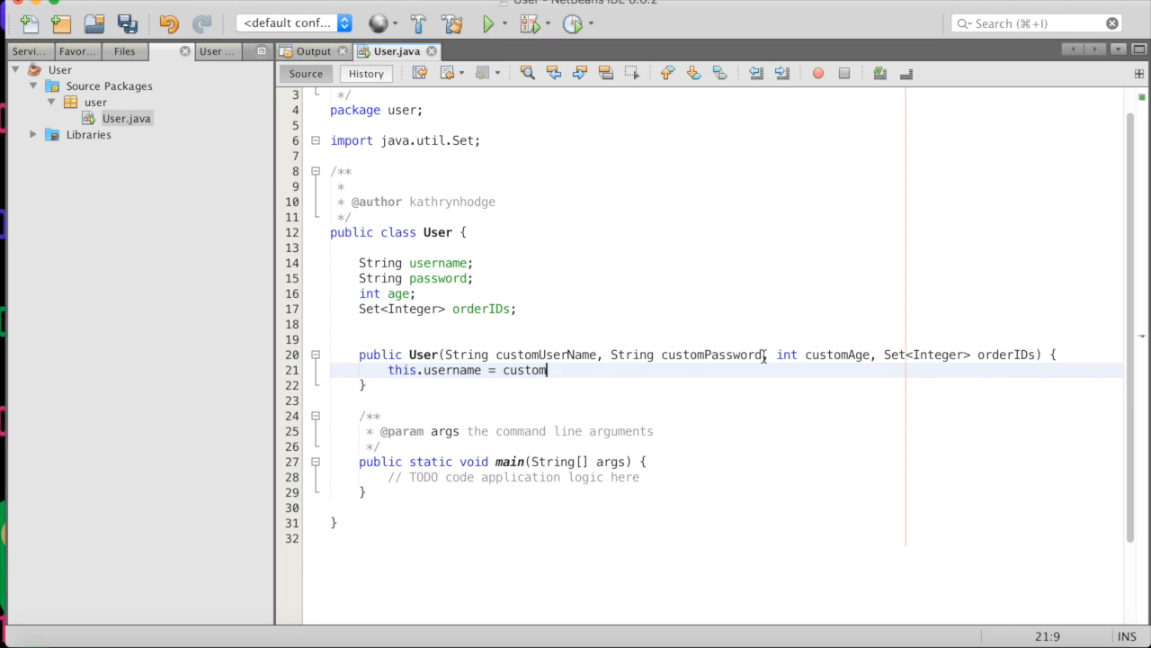
pyautogui.write('UserName;')
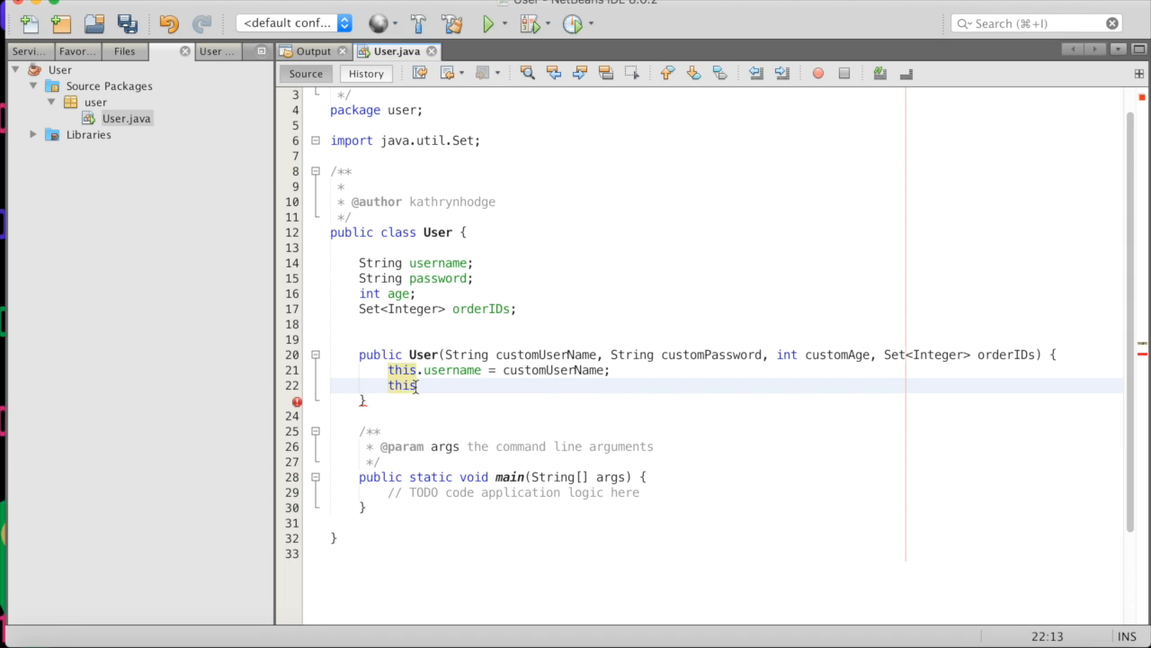
pyautogui.write('.password')
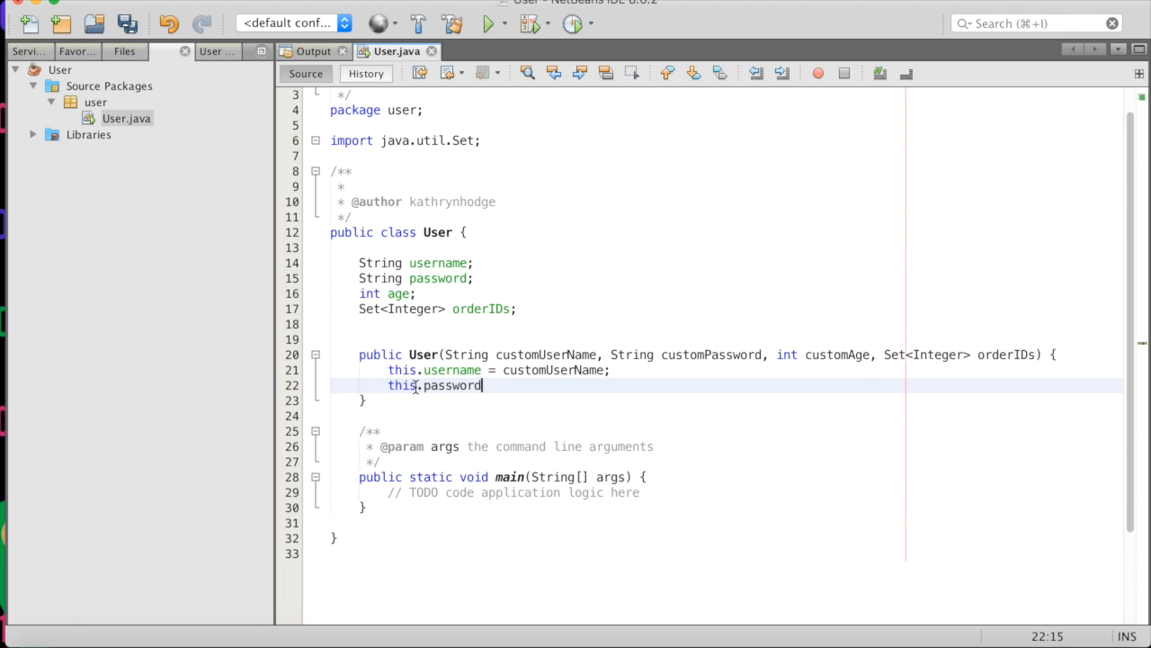
pyautogui.write('= customPassword;')
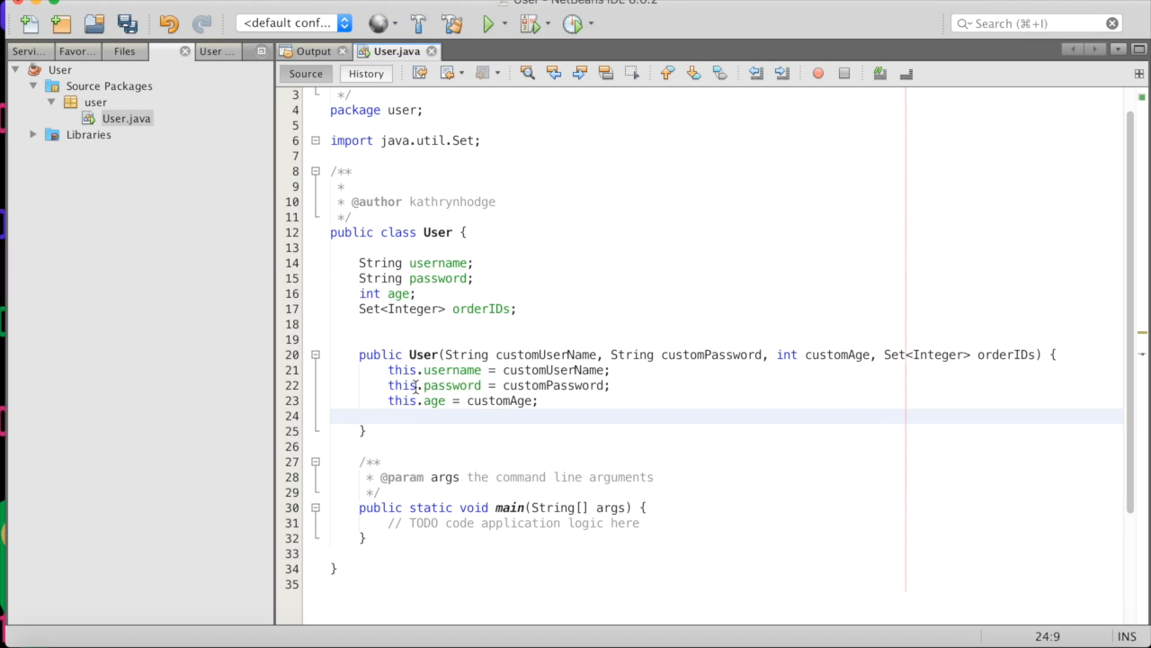
pyautogui.write('this.or')
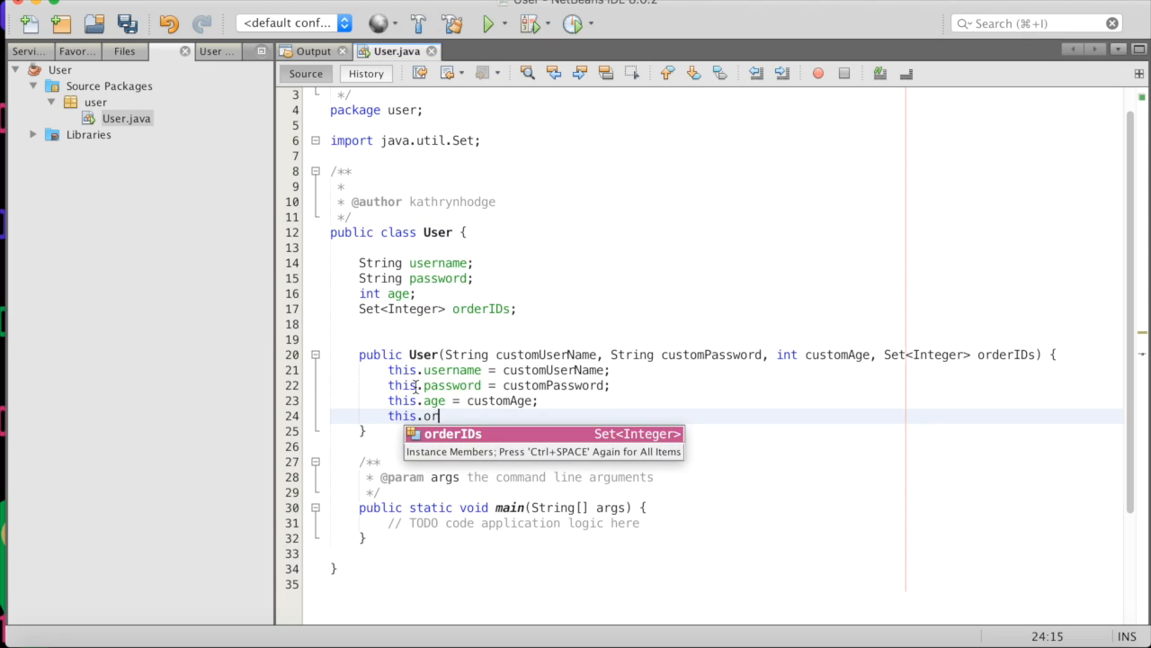
pyautogui.write('derIDs = orderI')
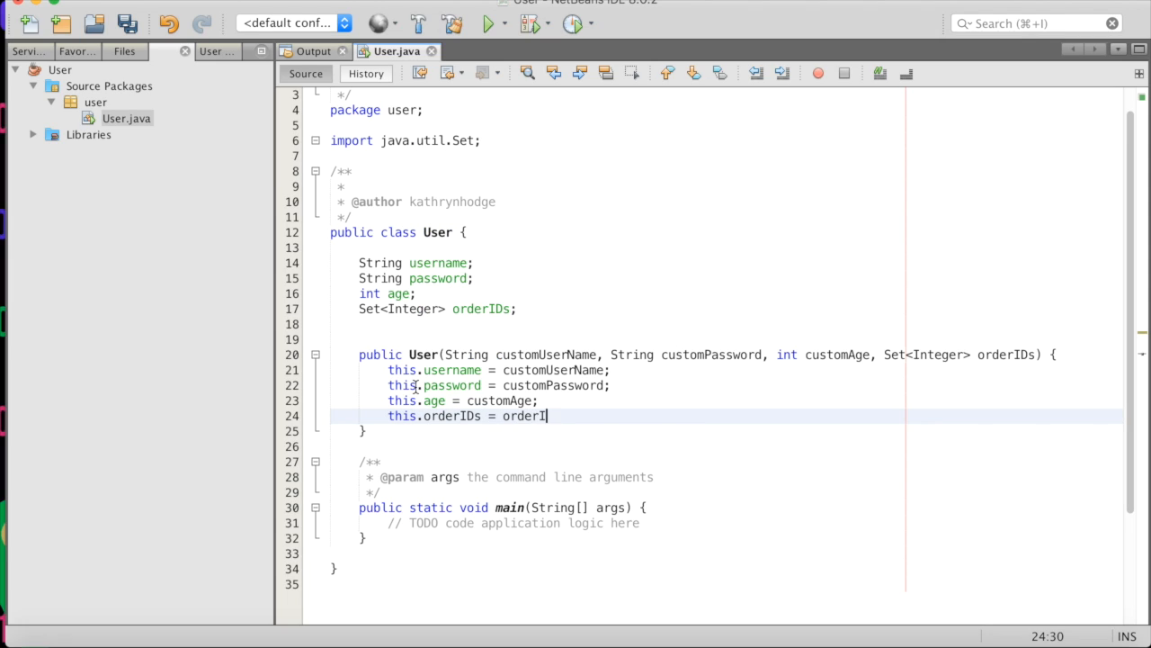
pyautogui.write('Ds;')
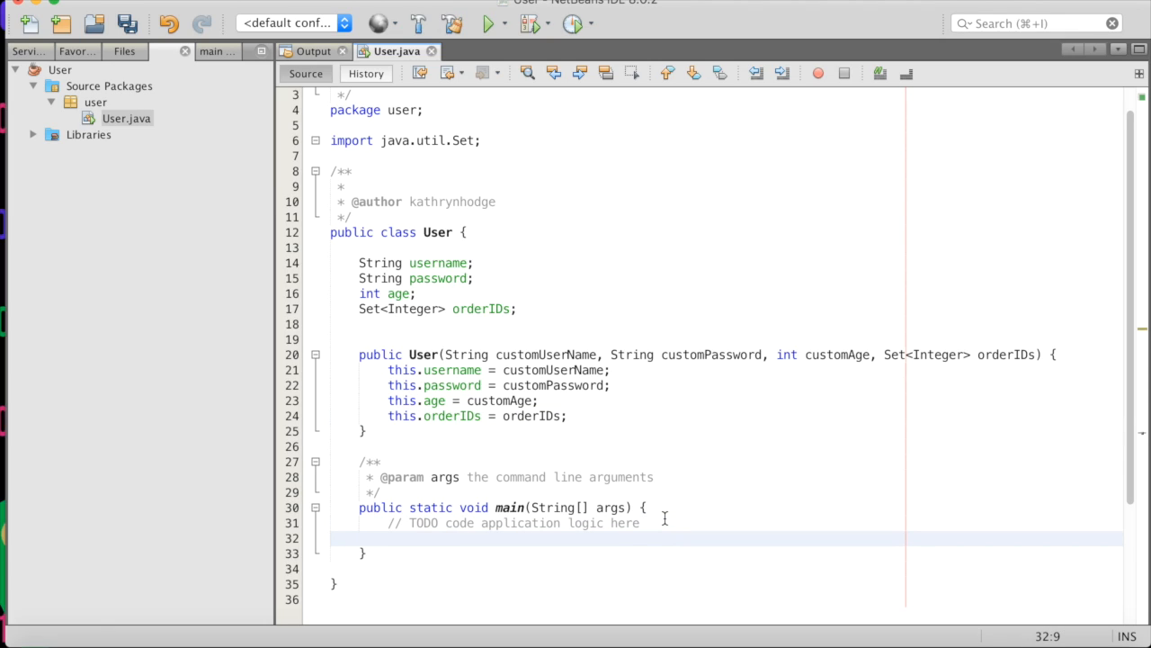
# Save, then in main create Set a = new HashSet() and add 1212 to it.
pyautogui.press('cmd+s')
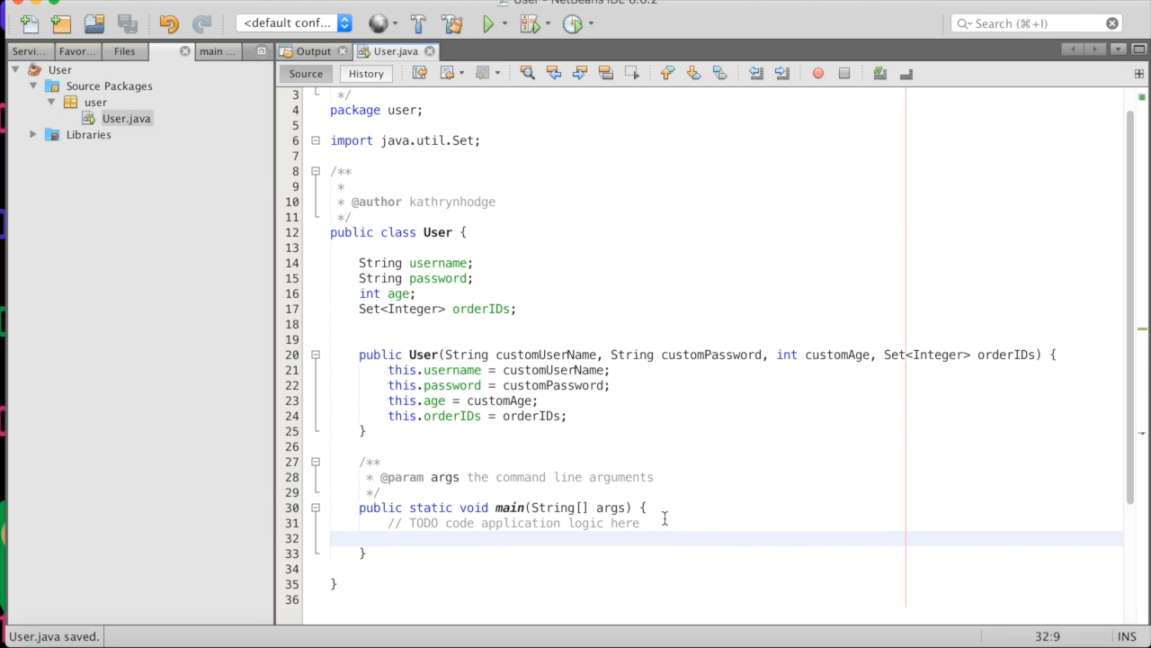
pyautogui.write('Set')
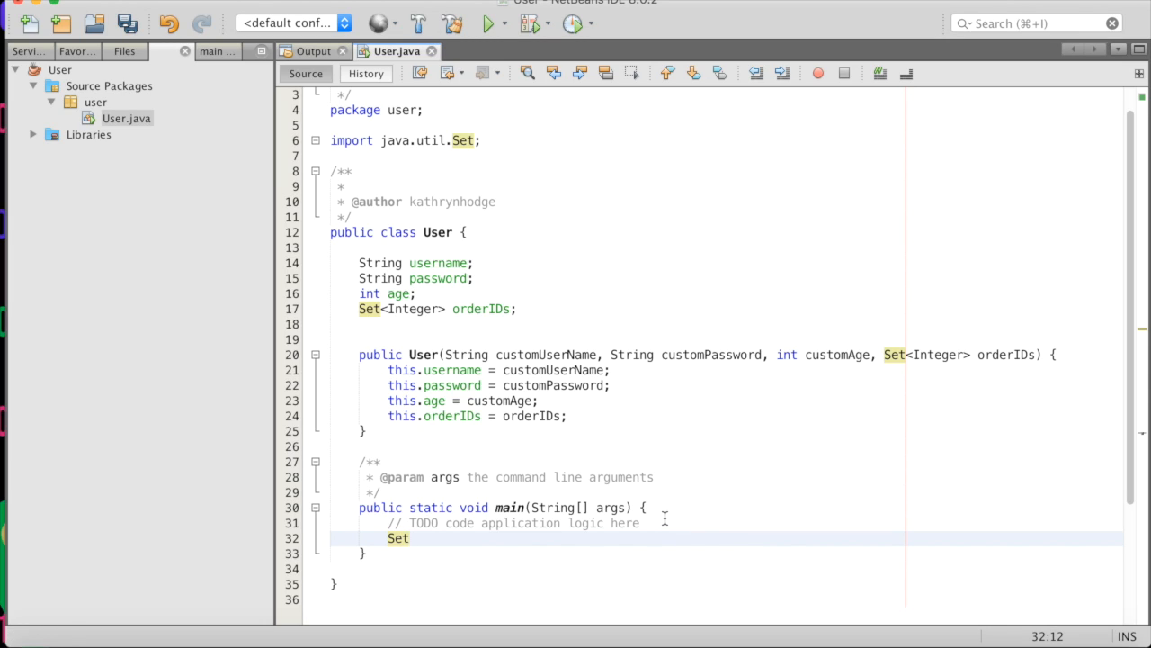
pyautogui.write('A =')
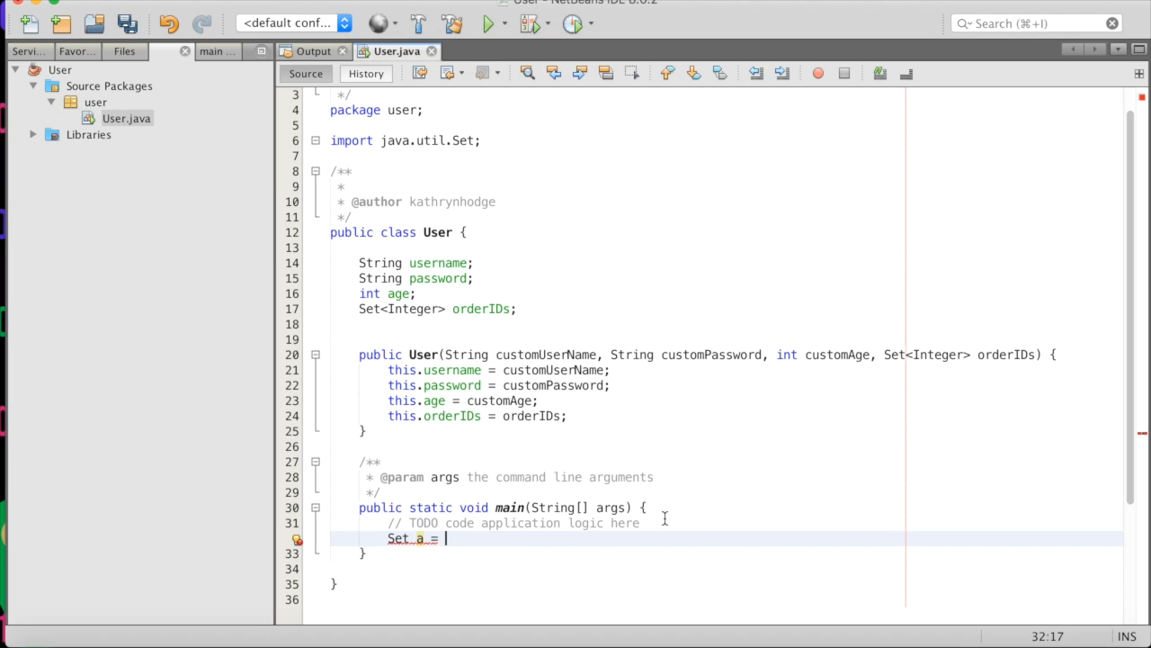
pyautogui.moveTo(502, 540)
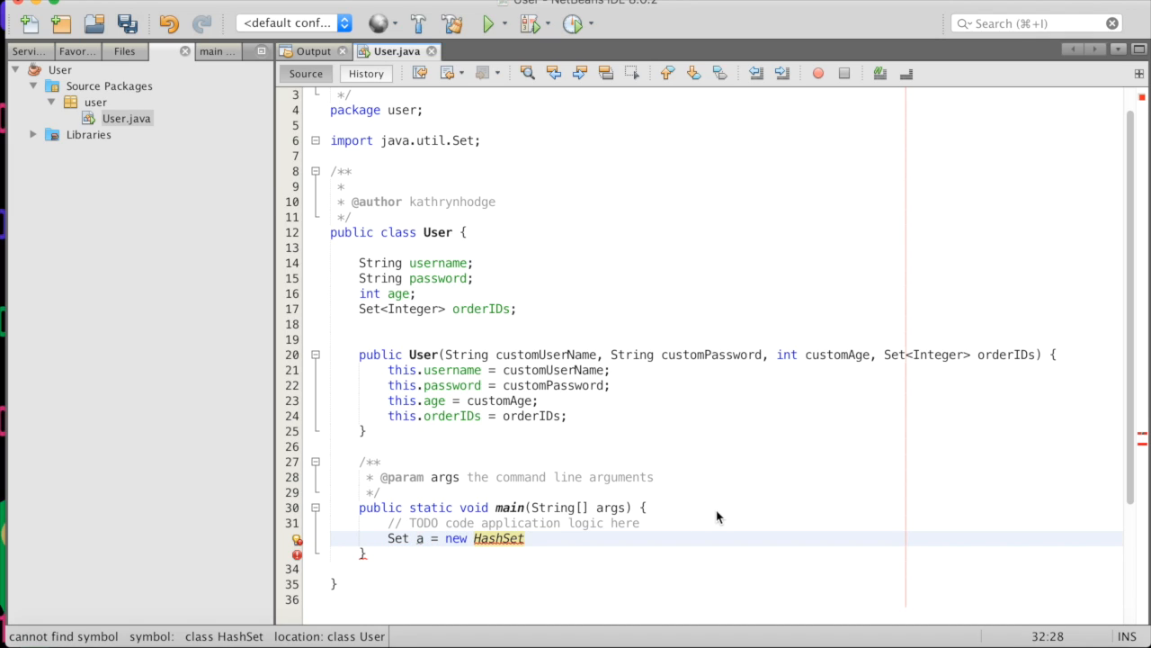
pyautogui.write('();')
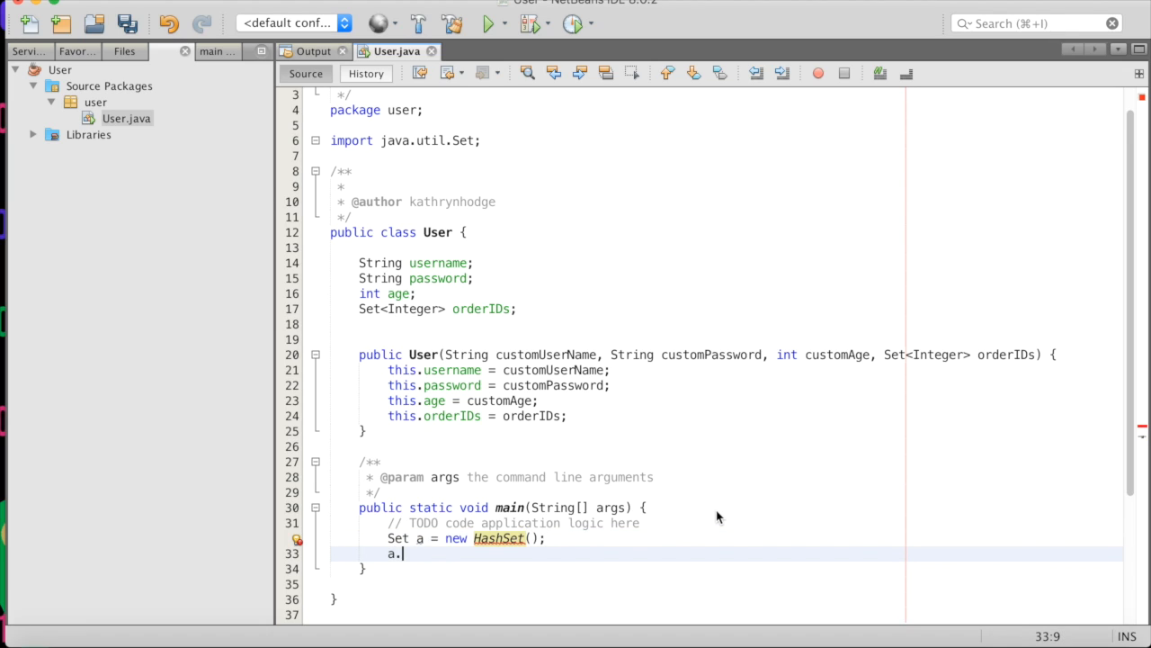
pyautogui.write('add(a)')
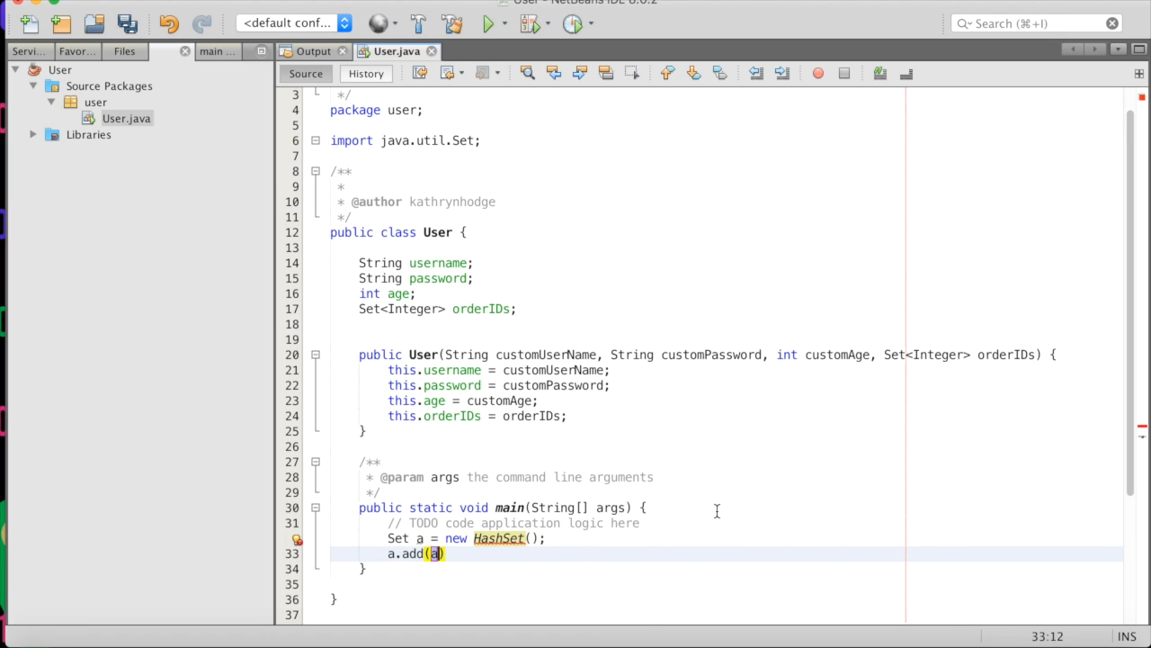
pyautogui.write('1212')
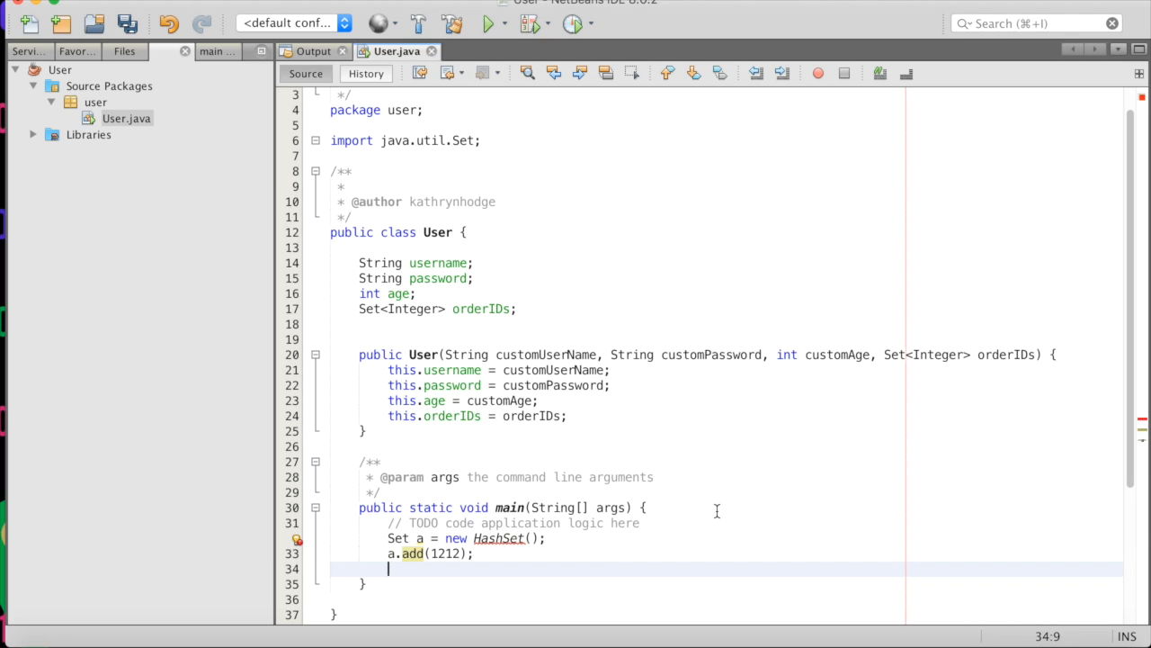
pyautogui.moveTo(310, 536)
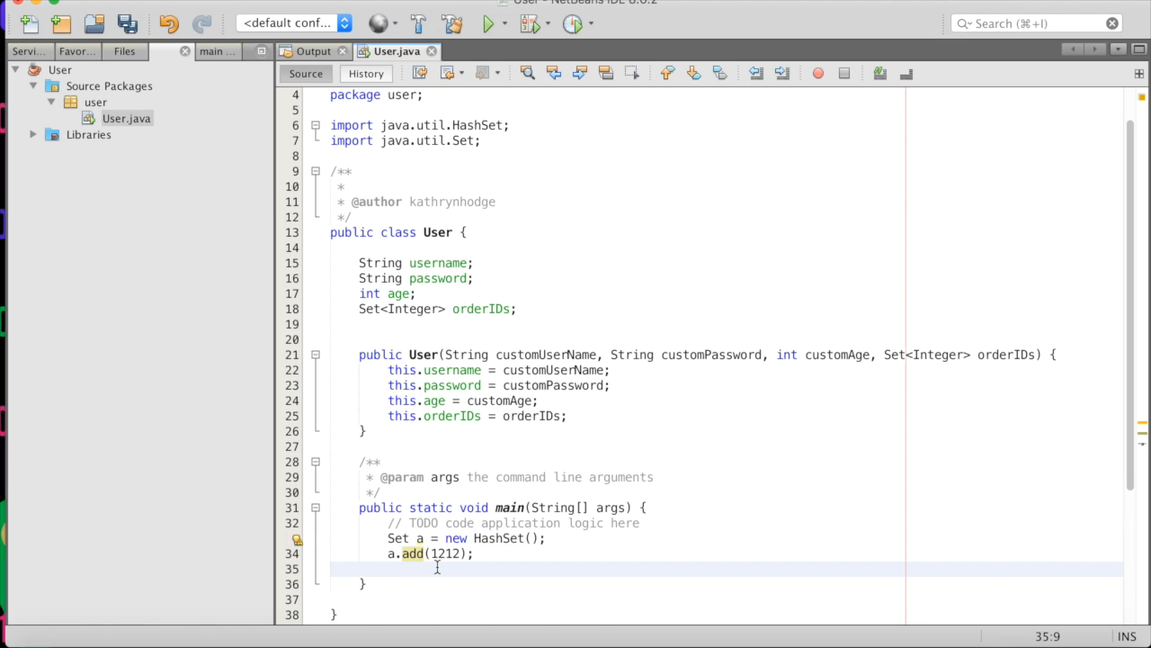
pyautogui.write('User kathryn = new User')
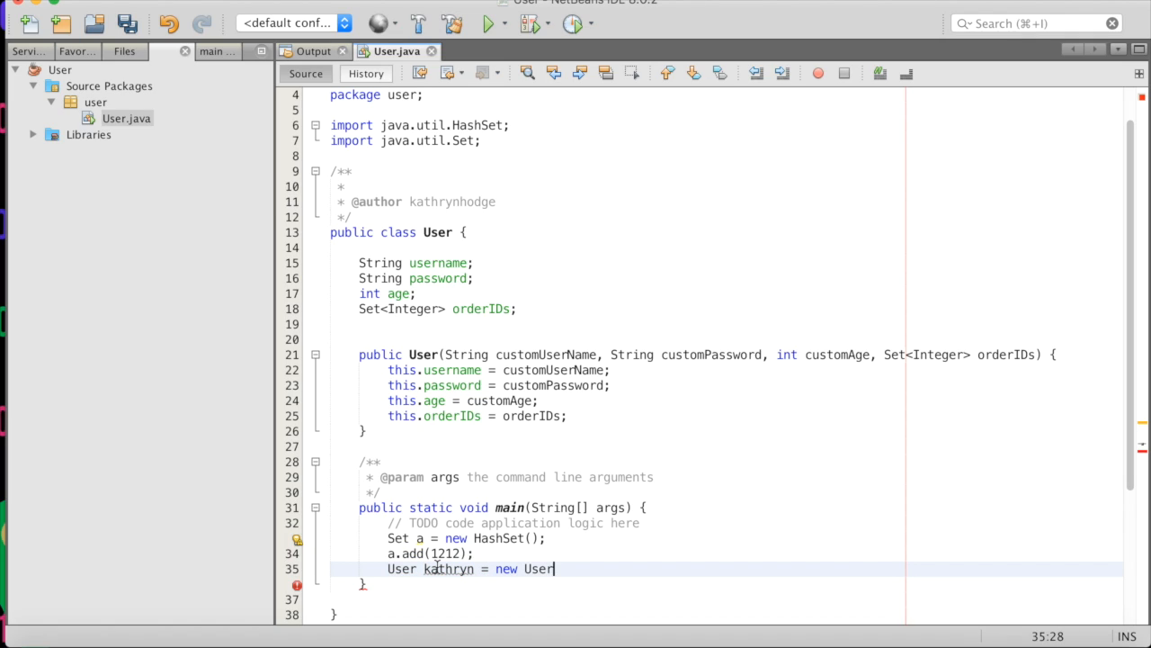
pyautogui.write('(blondiebytes)')
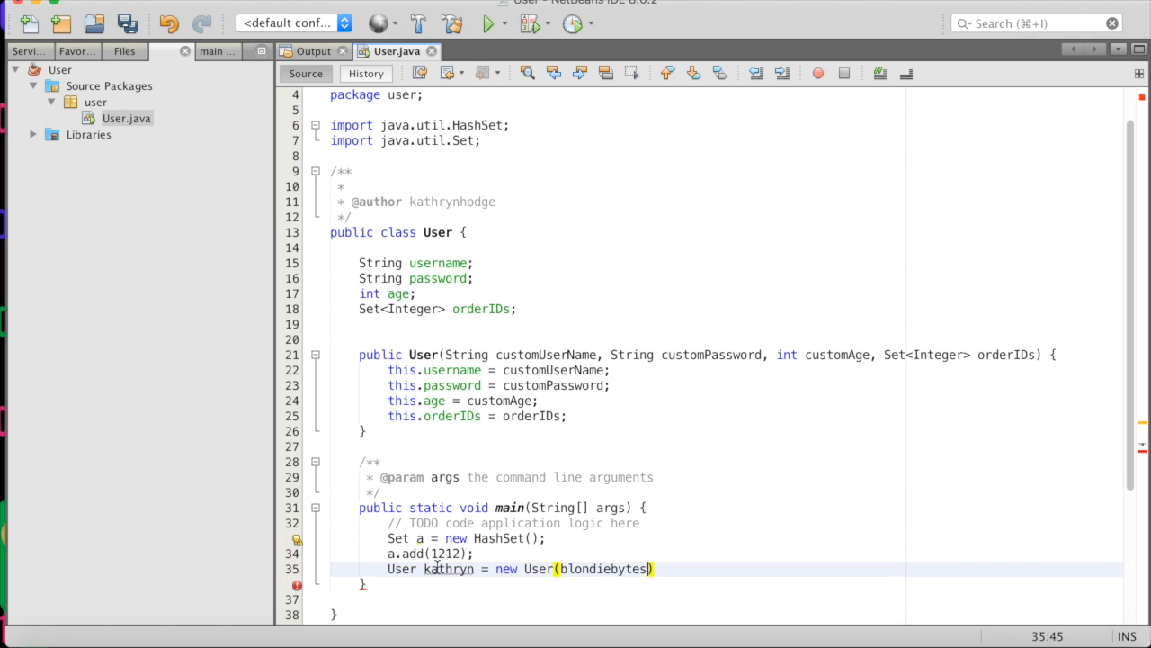
pyautogui.press('backspace')
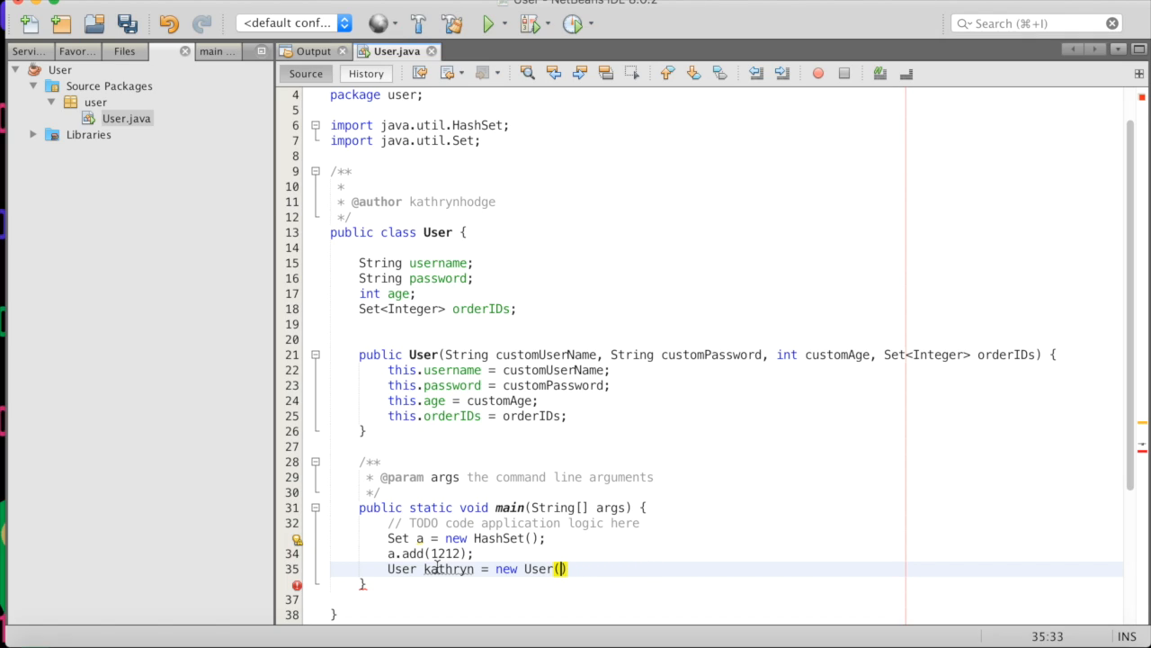
pyautogui.write('"blondiebytes",')
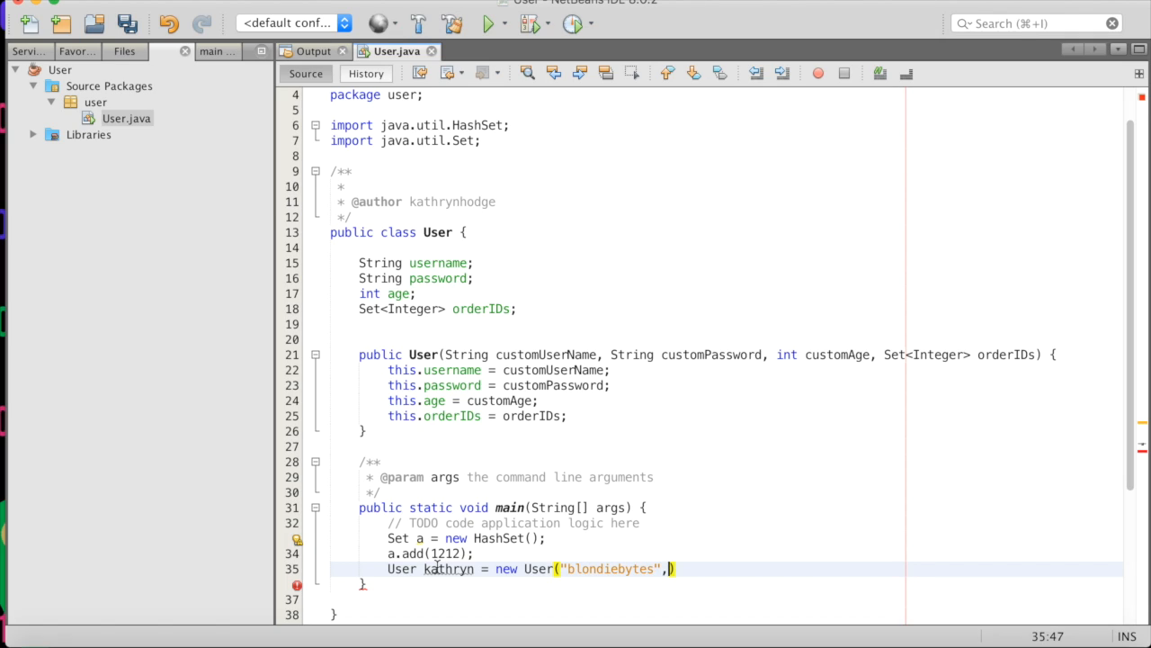
pyautogui.write('"hell"')
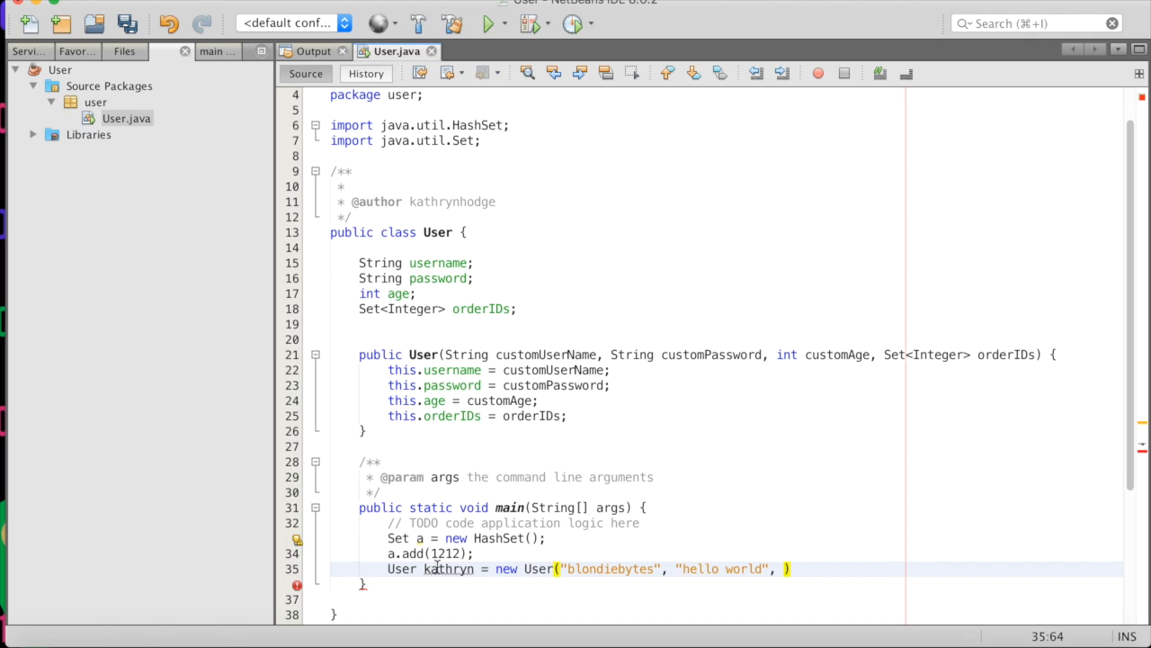
pyautogui.write('1')
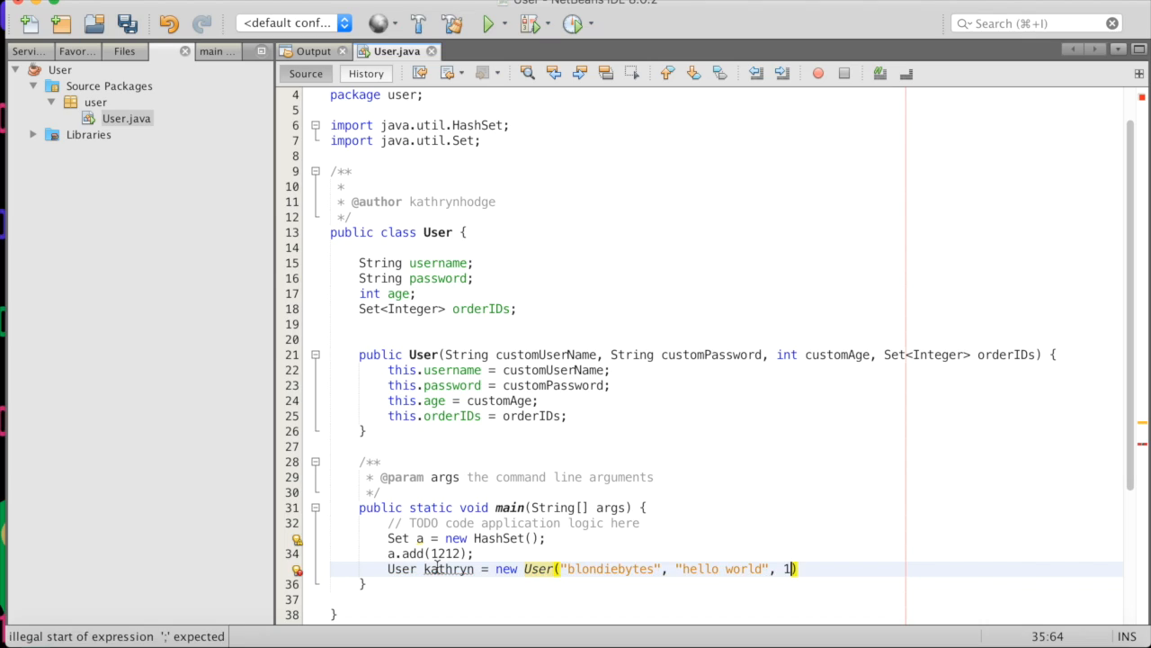
pyautogui.write('0,')
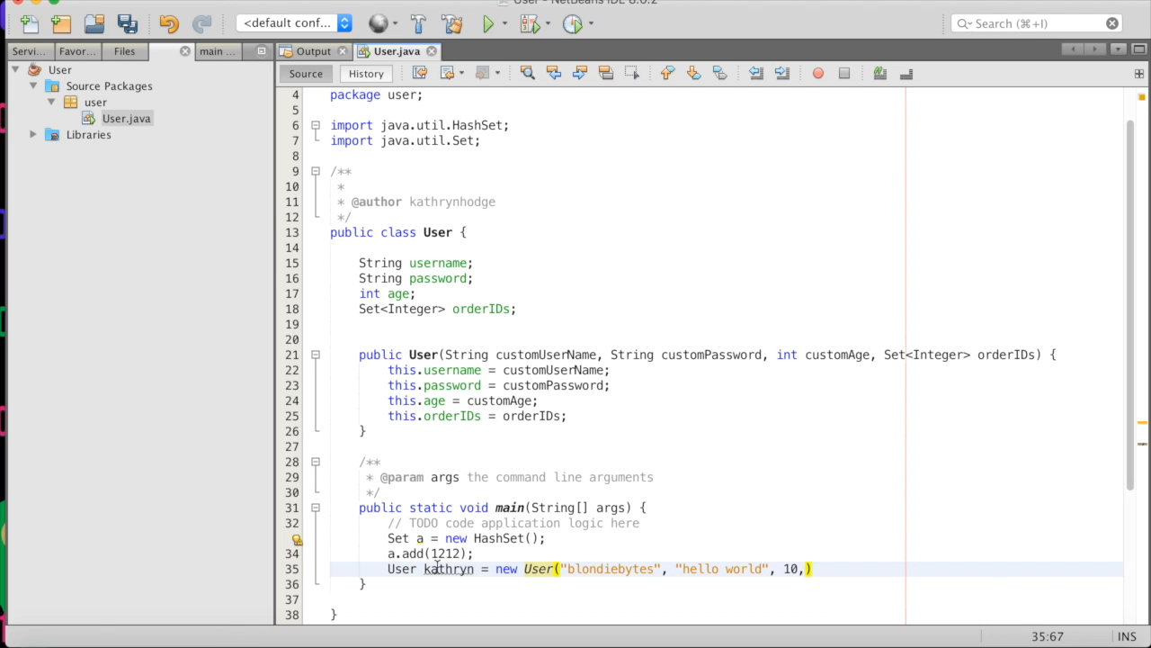
pyautogui.write('k')
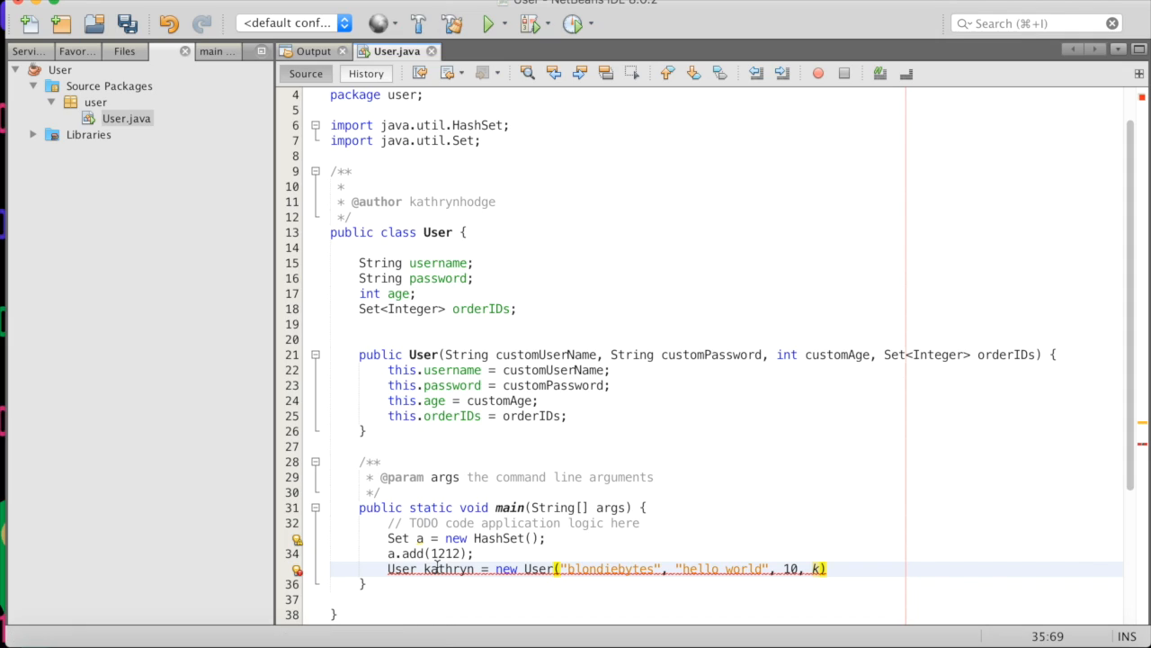
pyautogui.write('s')
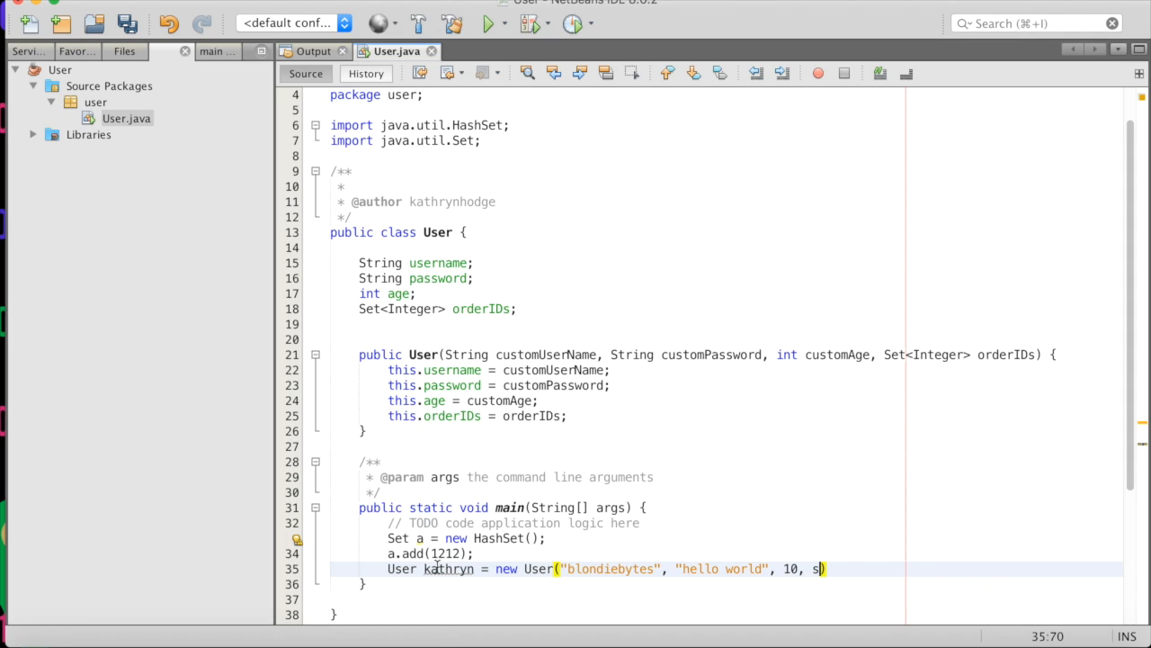
pyautogui.write('a);')
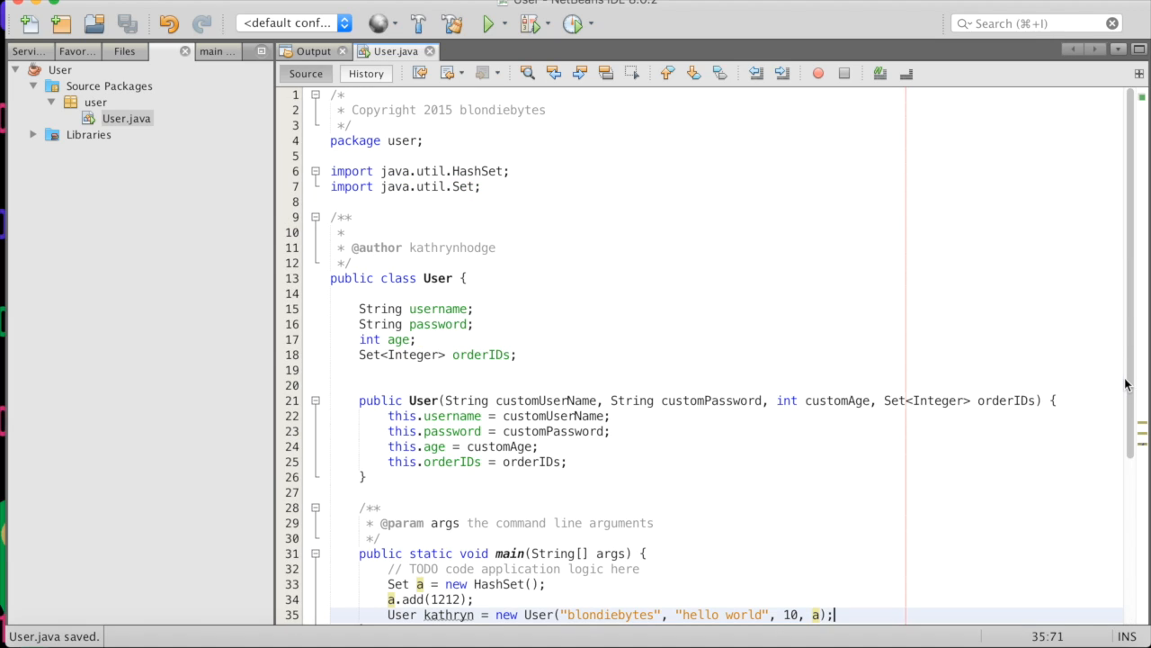
# Begin a second User declaration with placeholder text below the first.
pyautogui.scroll(-3)
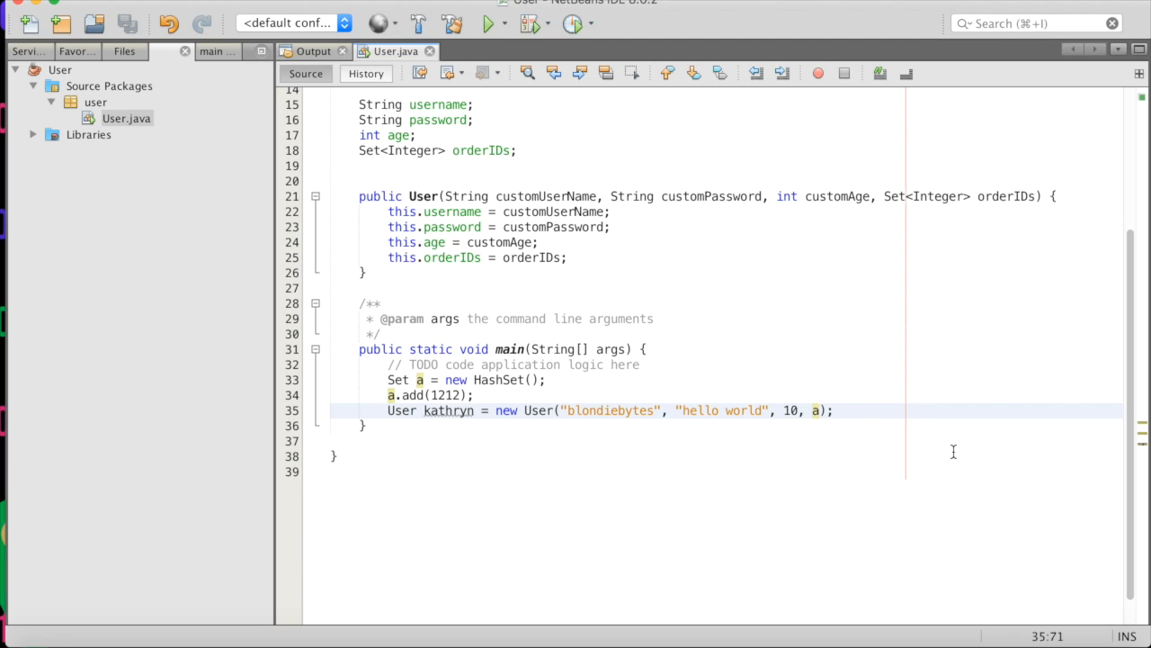
pyautogui.write('User jdsk')
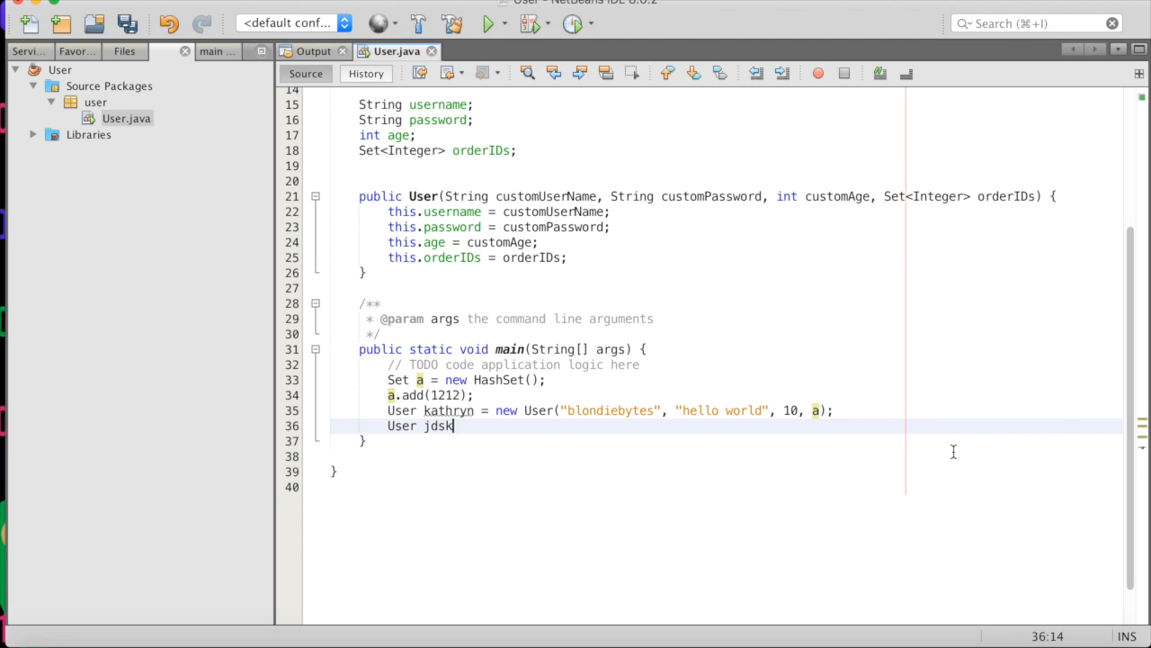
pyautogui.write('lfja;sldkfja;slkdj')
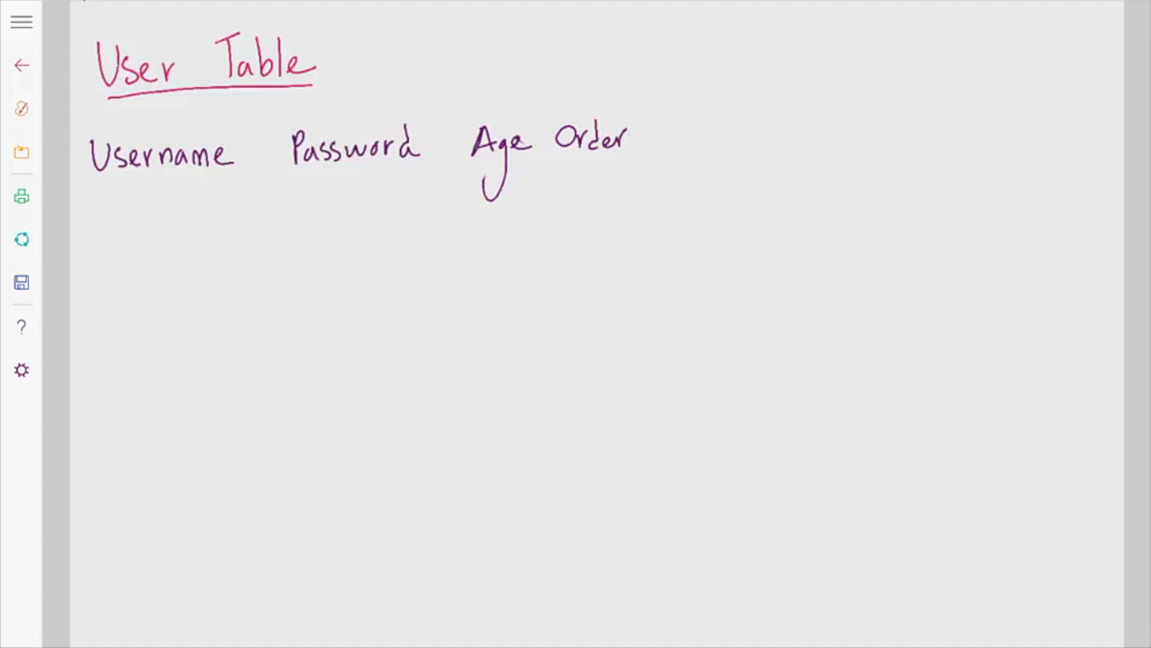
# Finish the OrderIDs heading, draw table lines, and note Username as primary key unique to each.
pyautogui.write('IDs')
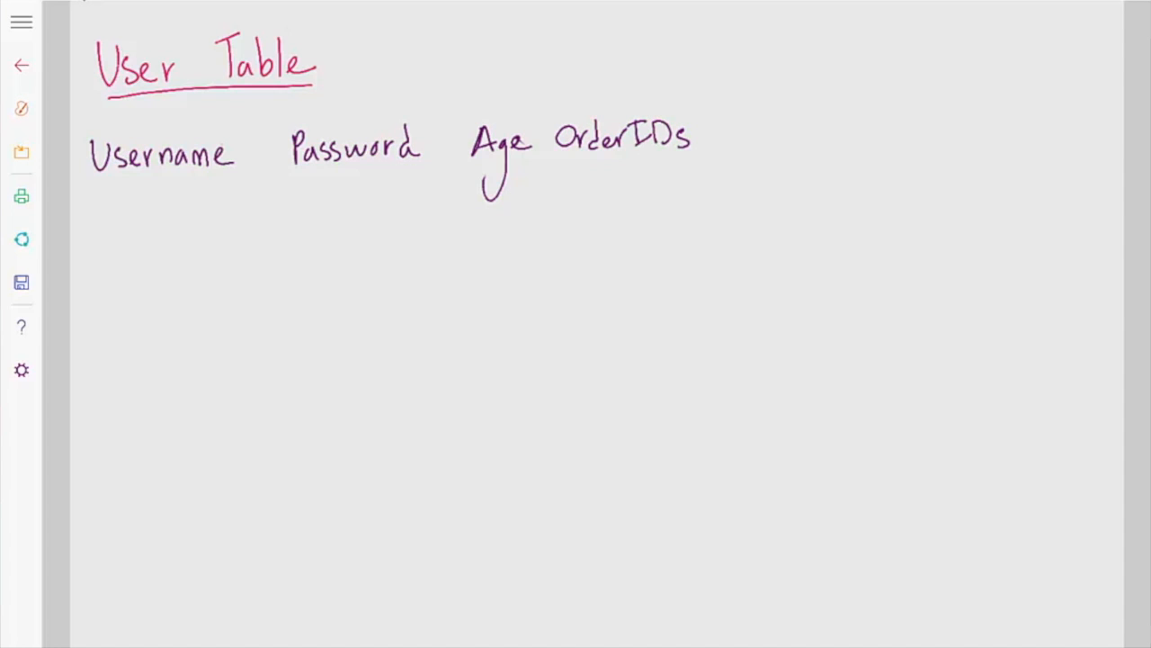
pyautogui.moveTo(97, 178); pyautogui.dragTo(320, 176)
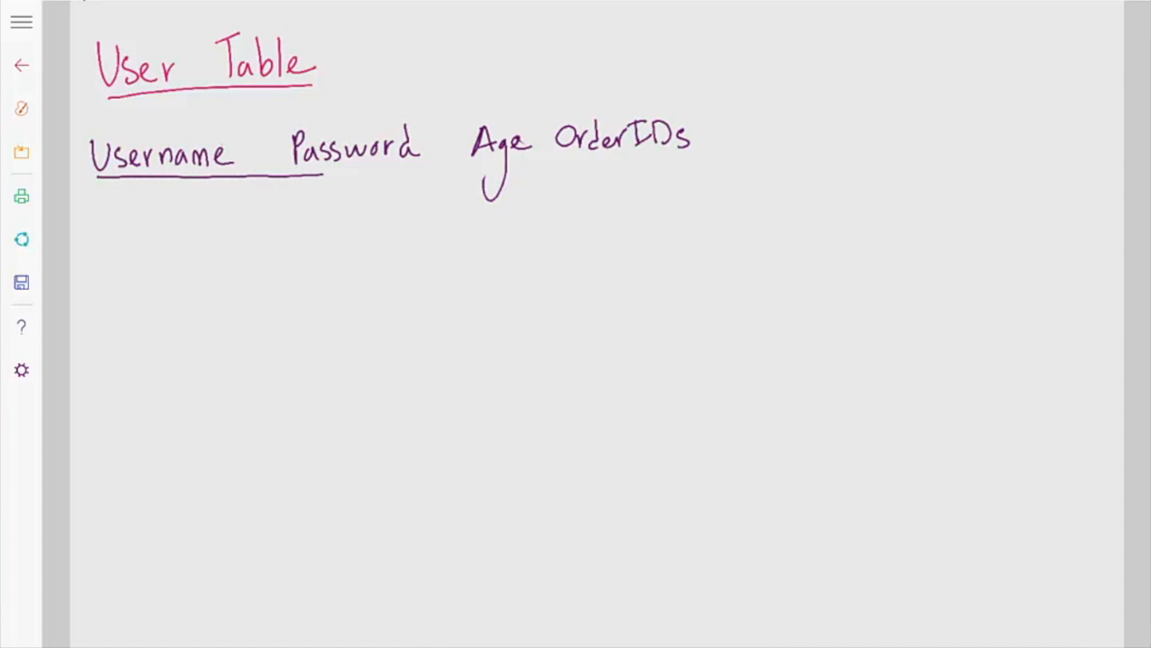
pyautogui.moveTo(543, 108); pyautogui.dragTo(543, 198)
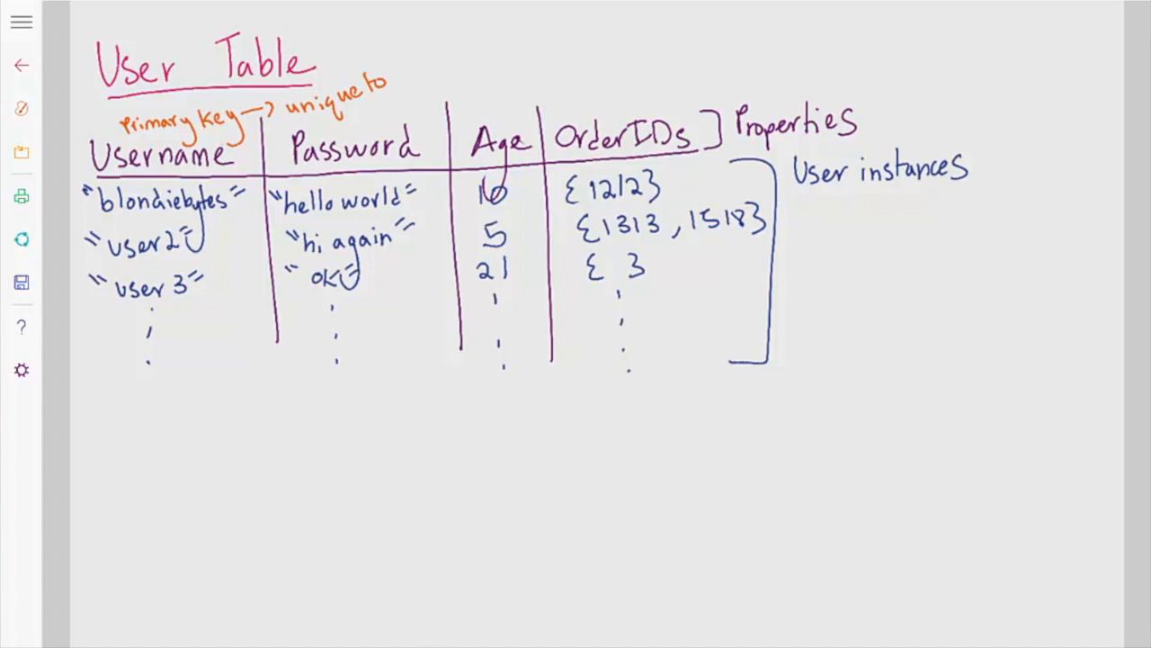
pyautogui.write('each')
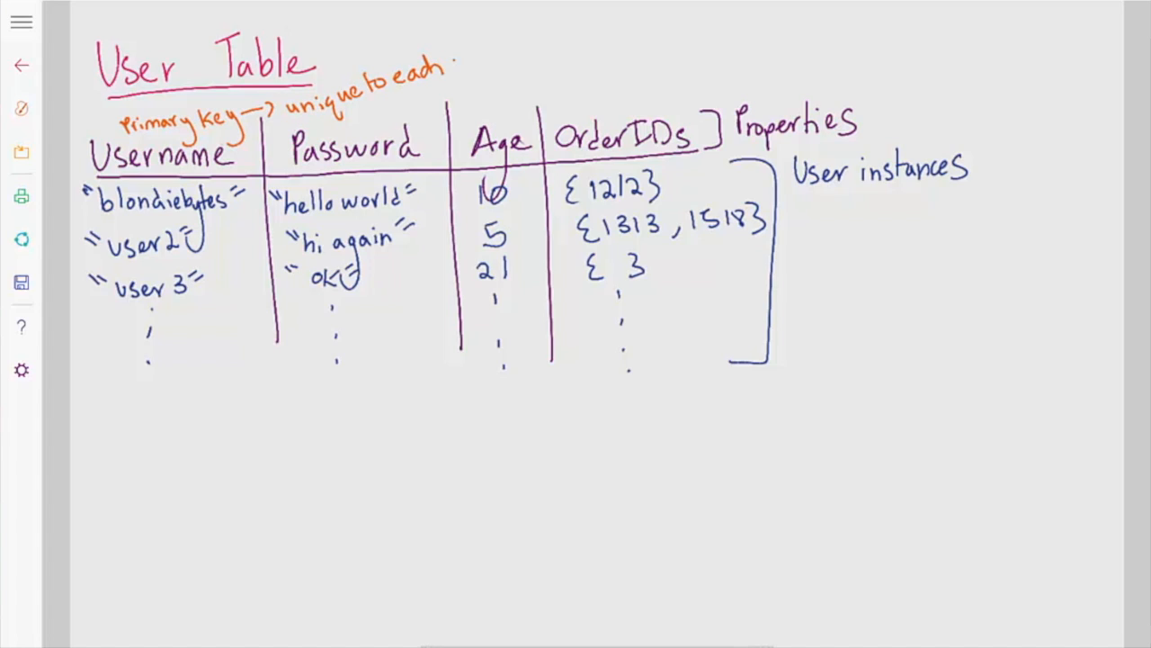